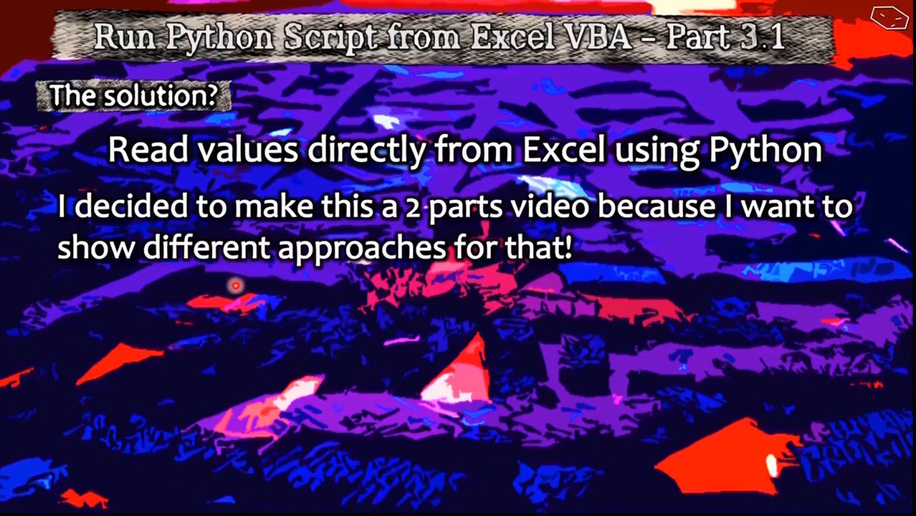
{"action": "mouse_move", "coordinate": [383, 299]}
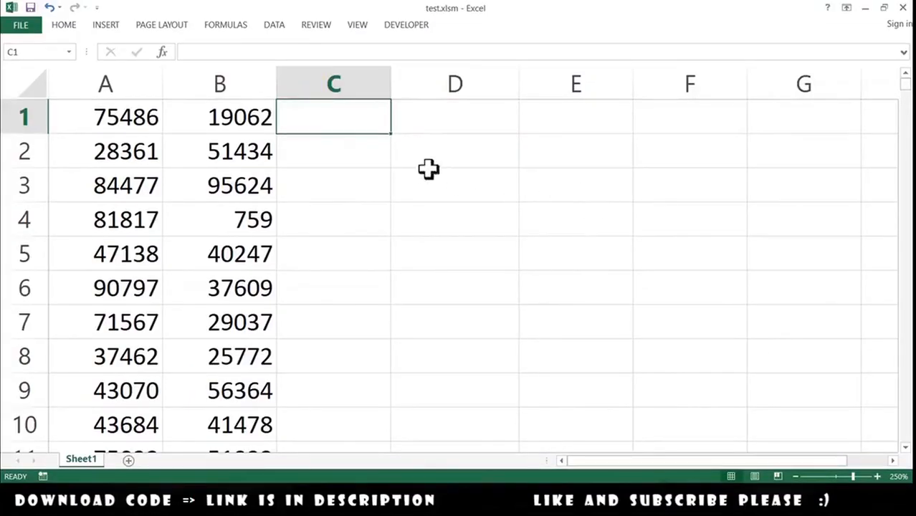
Step: Select column B and read the Average, Count and Sum of its 5000 values
{"action": "left_click", "coordinate": [105, 84]}
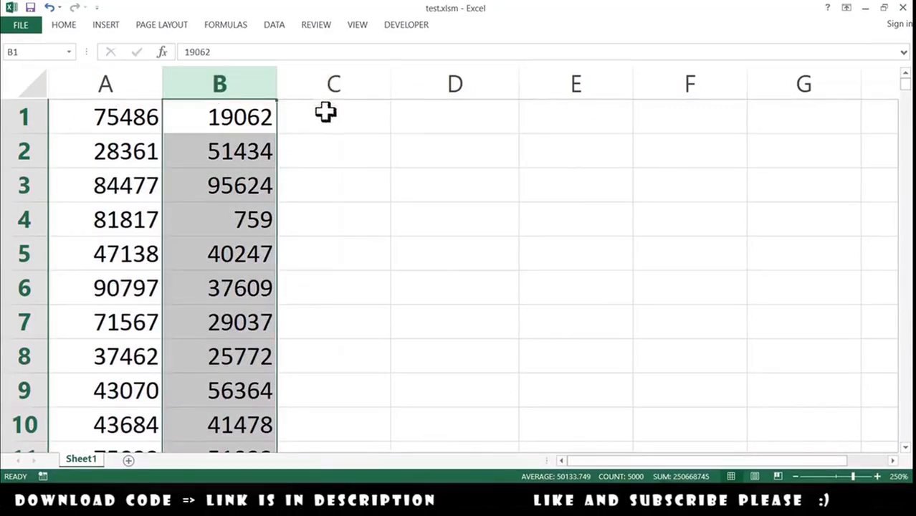
{"action": "mouse_move", "coordinate": [312, 131]}
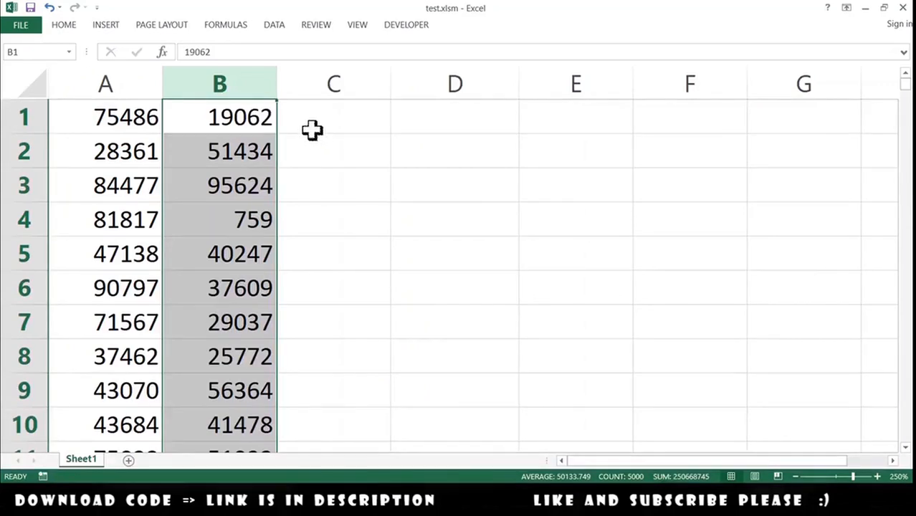
{"action": "mouse_move", "coordinate": [315, 119]}
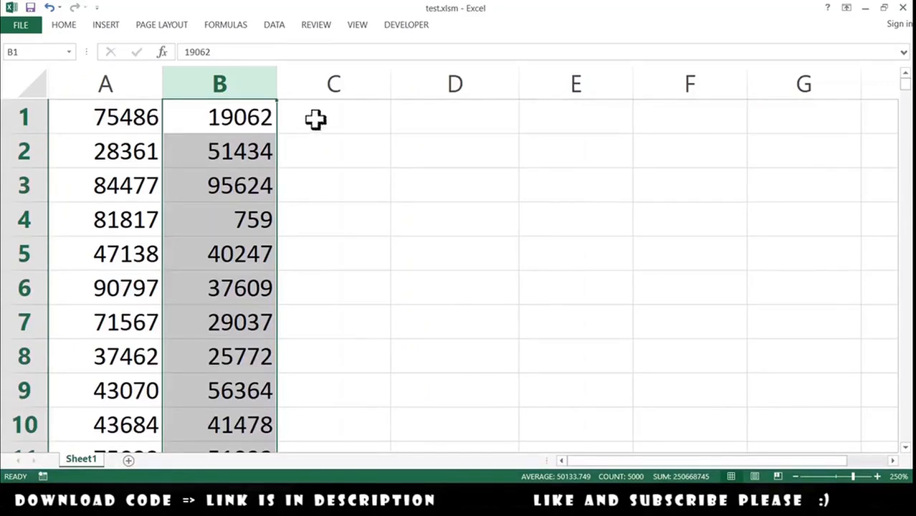
{"action": "left_click", "coordinate": [334, 116]}
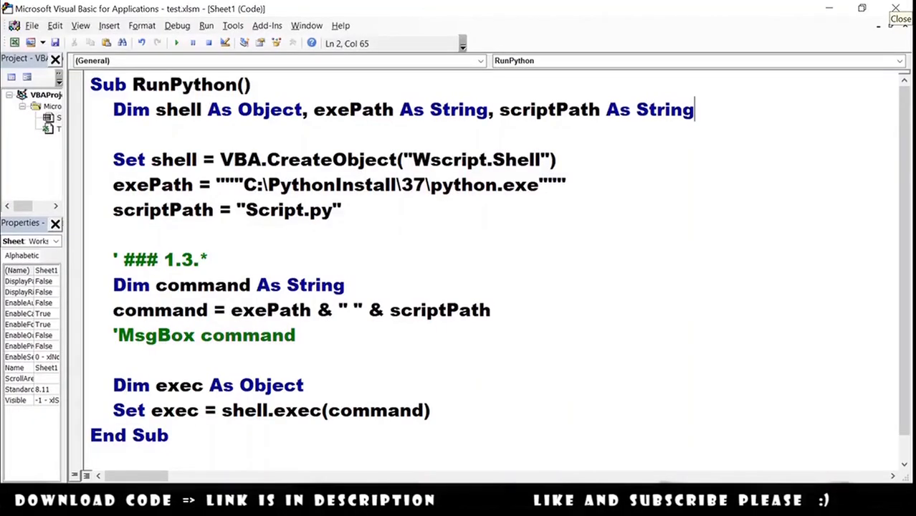
{"action": "mouse_move", "coordinate": [613, 257]}
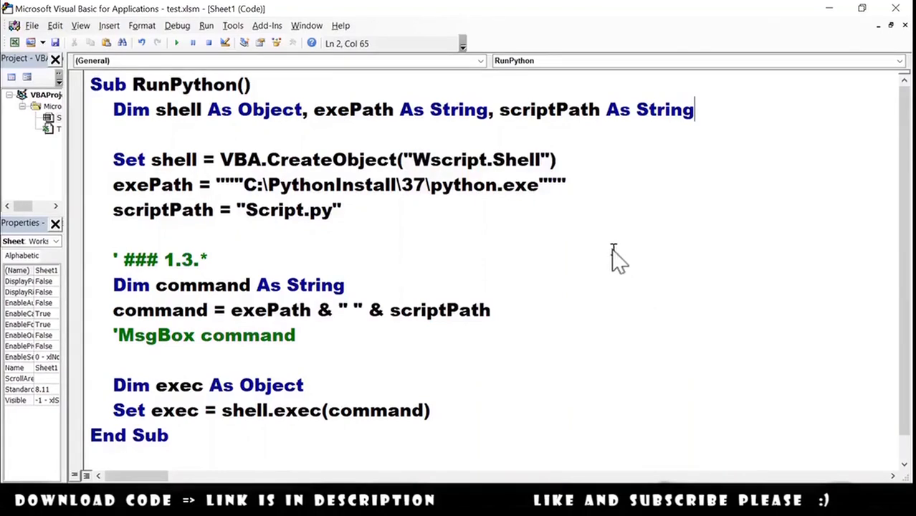
{"action": "double_click", "coordinate": [172, 159]}
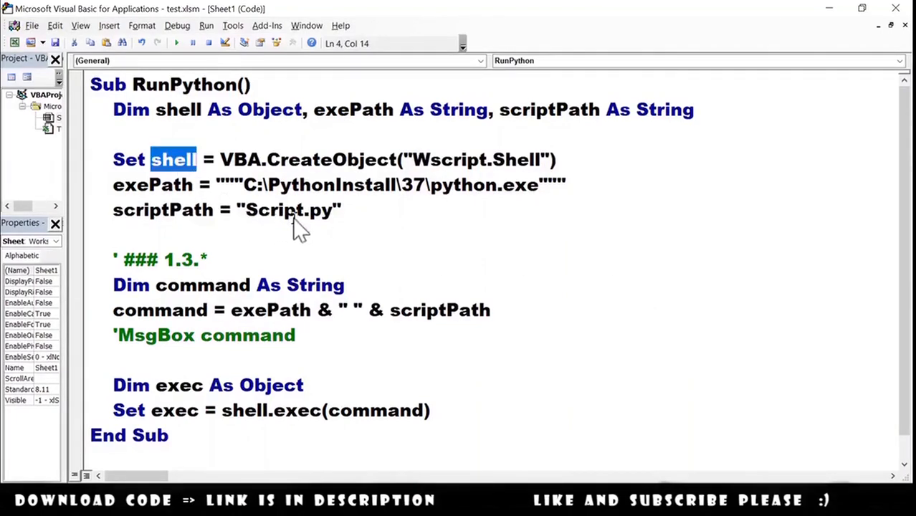
{"action": "double_click", "coordinate": [151, 185]}
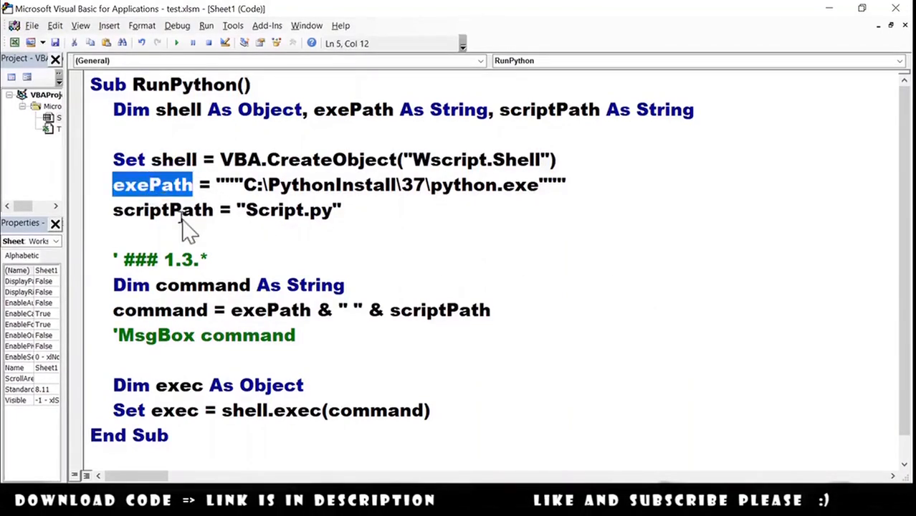
{"action": "mouse_move", "coordinate": [188, 247]}
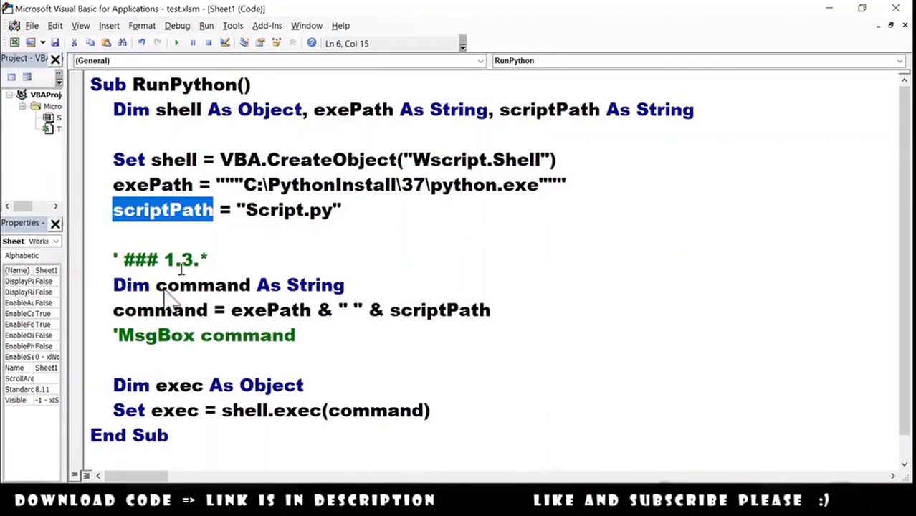
{"action": "double_click", "coordinate": [159, 310]}
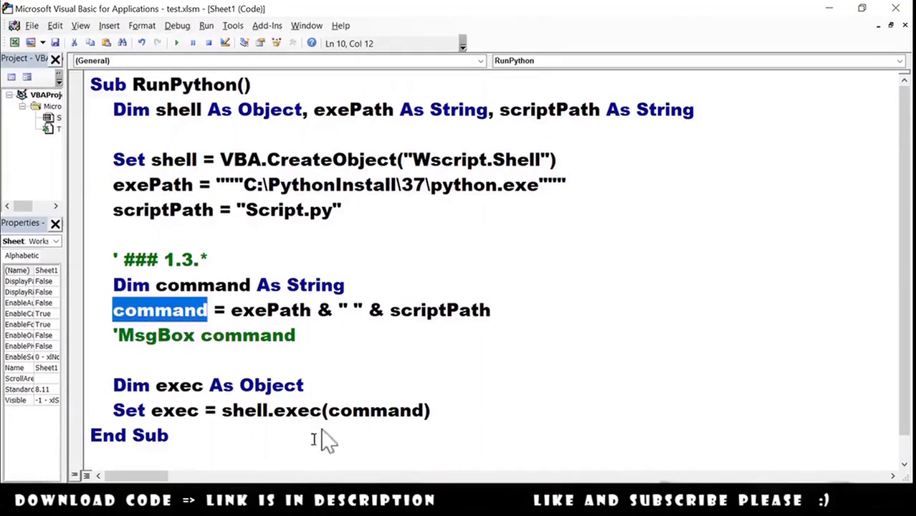
{"action": "double_click", "coordinate": [244, 410]}
{"action": "type", "text": "'### 1.1 & 1.2"}
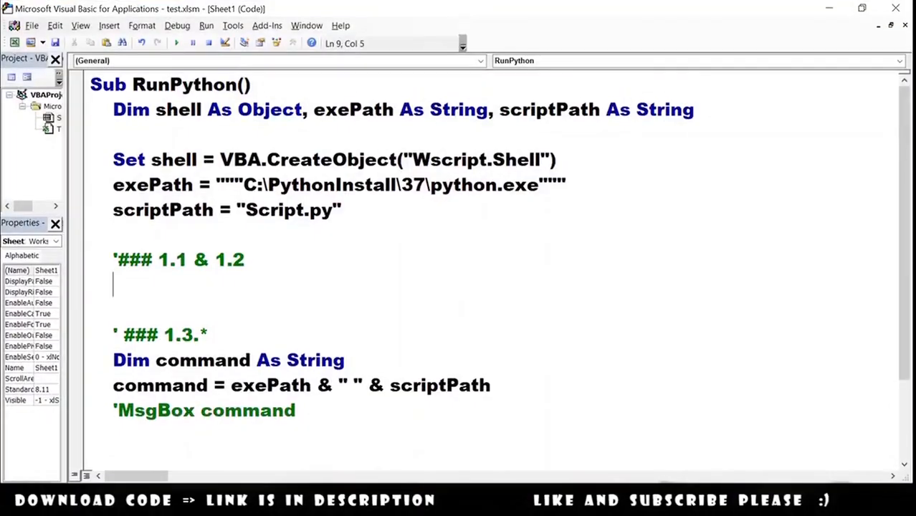
Step: Declare rangeColA and rangeColB As String
{"action": "type", "text": "Dim rangeColA As String"}
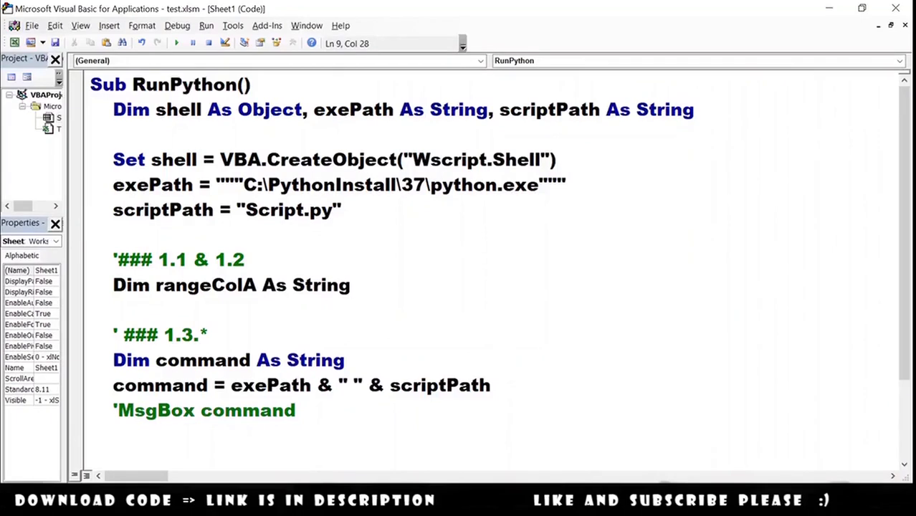
{"action": "type", "text": ", rangeColB As String"}
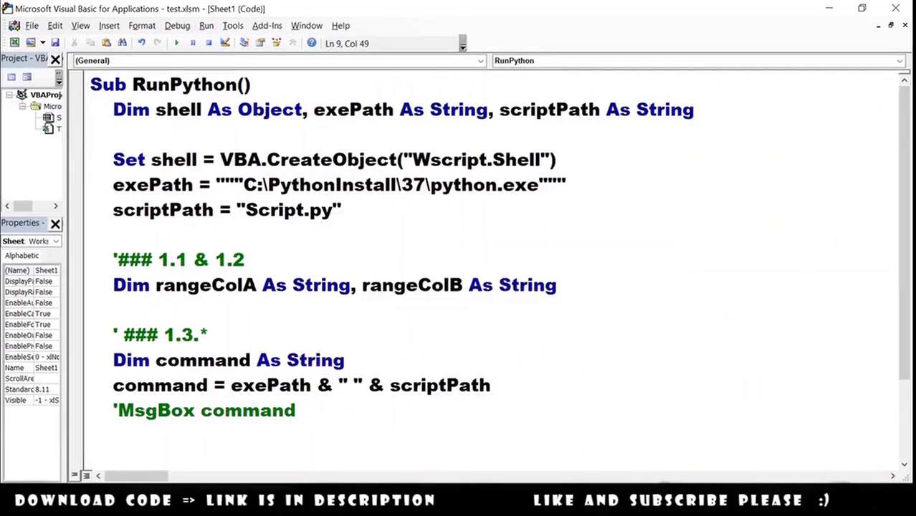
{"action": "key", "text": "enter"}
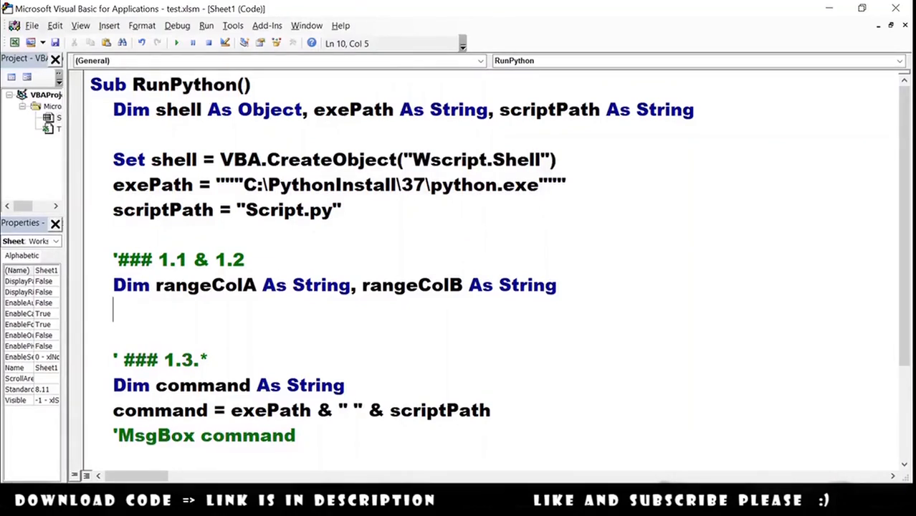
Step: Assign rangeColA "A1:A5000|SUM" and rangeColB column B to its last filled row with "|AVG"
{"action": "type", "text": "rangeColA = \"A1:A5000\""}
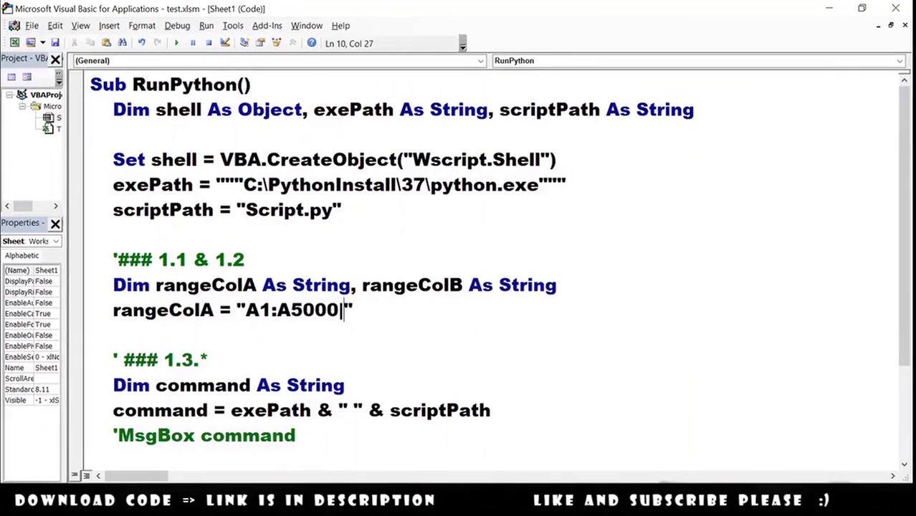
{"action": "type", "text": "SUM"}
{"action": "type", "text": "rangeColB ="}
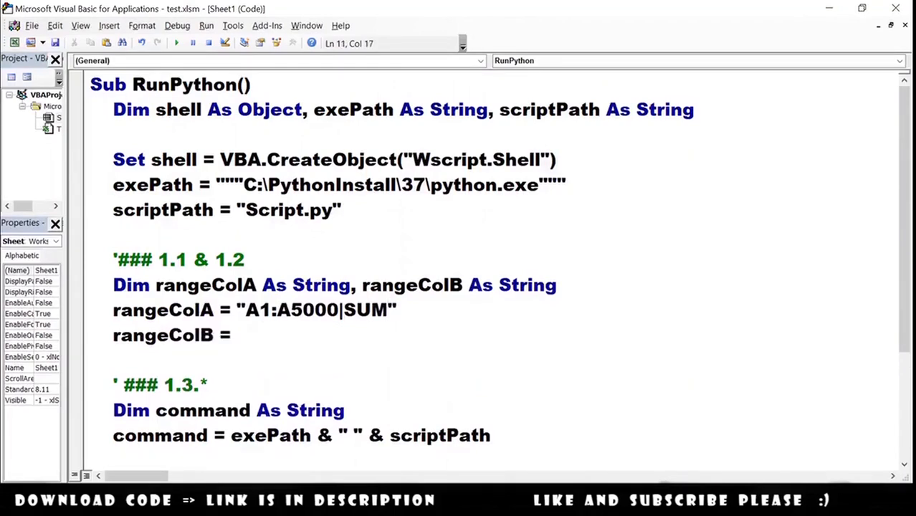
{"action": "type", "text": "\"B1:"}
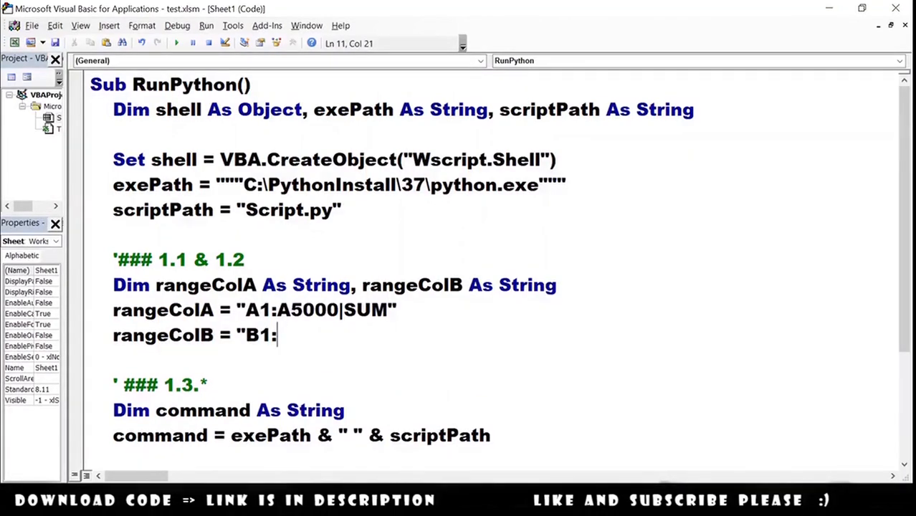
{"action": "type", "text": "B\" & Range()"}
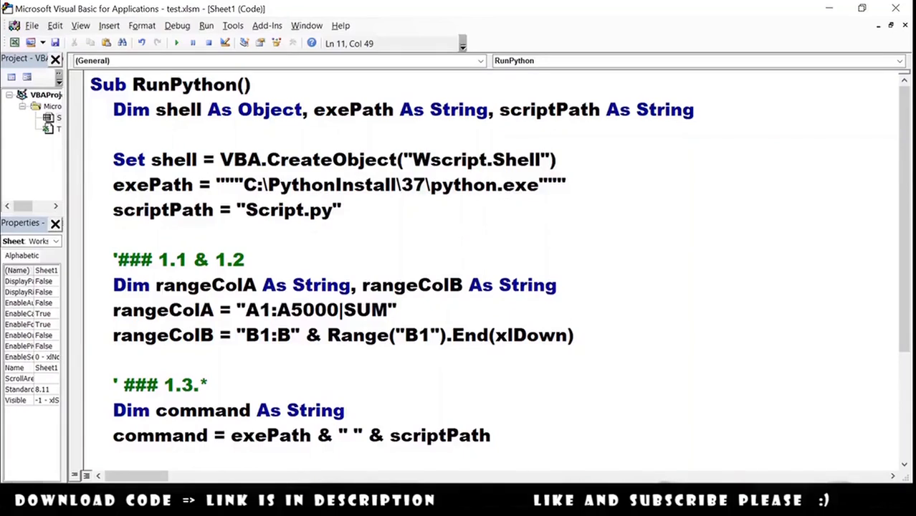
{"action": "type", "text": ".Row"}
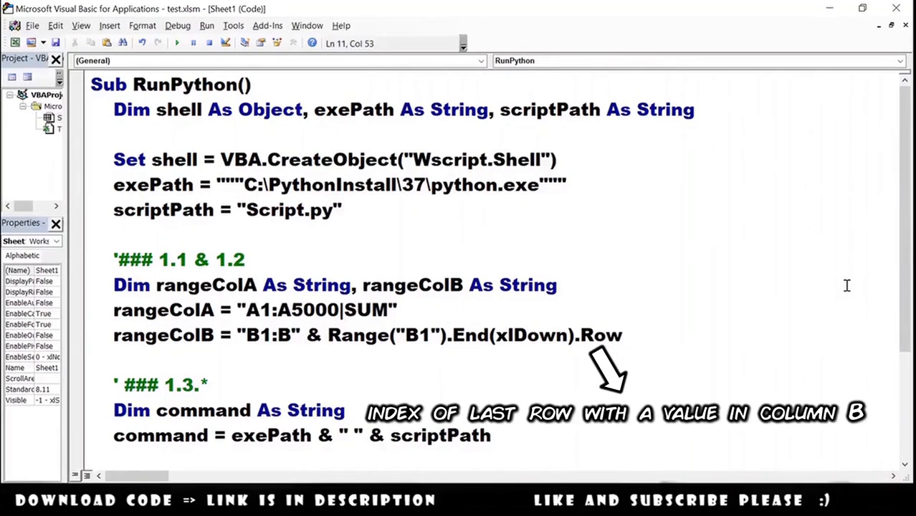
{"action": "type", "text": "&"}
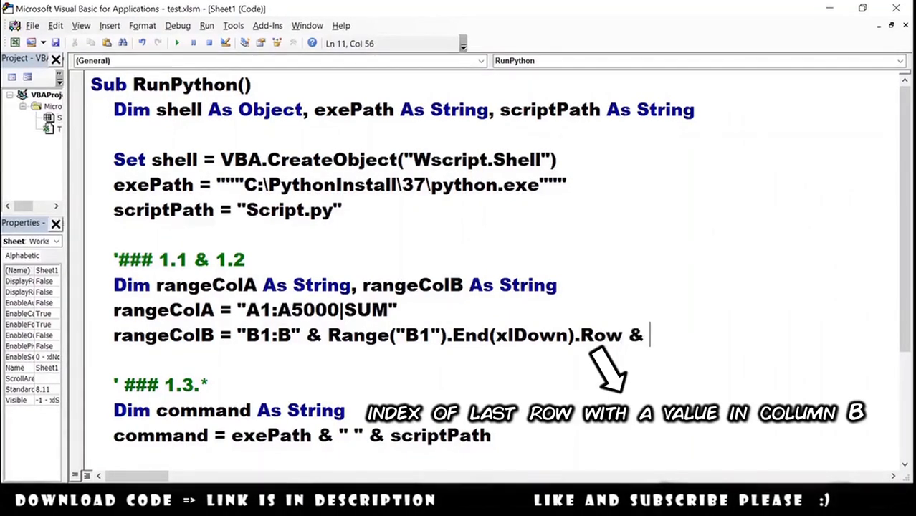
{"action": "type", "text": "\"|AVG\""}
{"action": "type", "text": "' ### 1.3.2"}
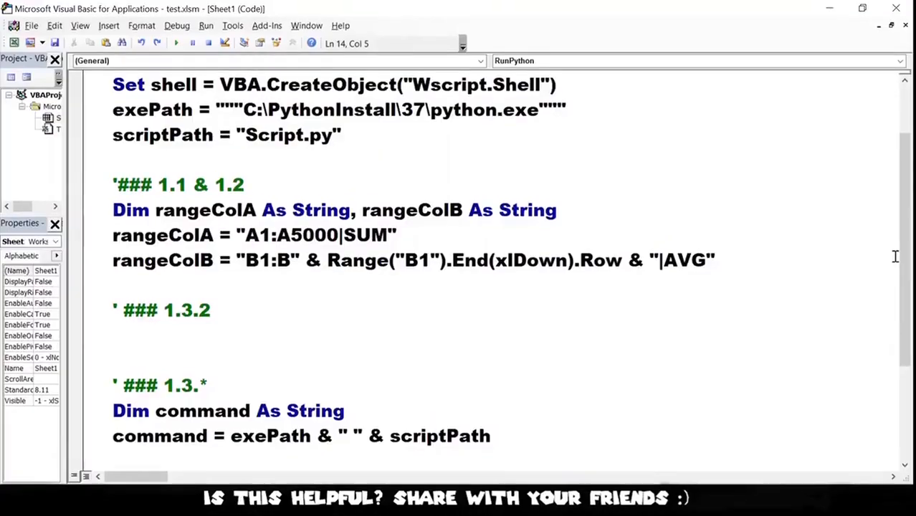
Step: Declare filePath As String and set it to Application.ActiveWorkbook.FullName
{"action": "type", "text": "Dim filePath As String"}
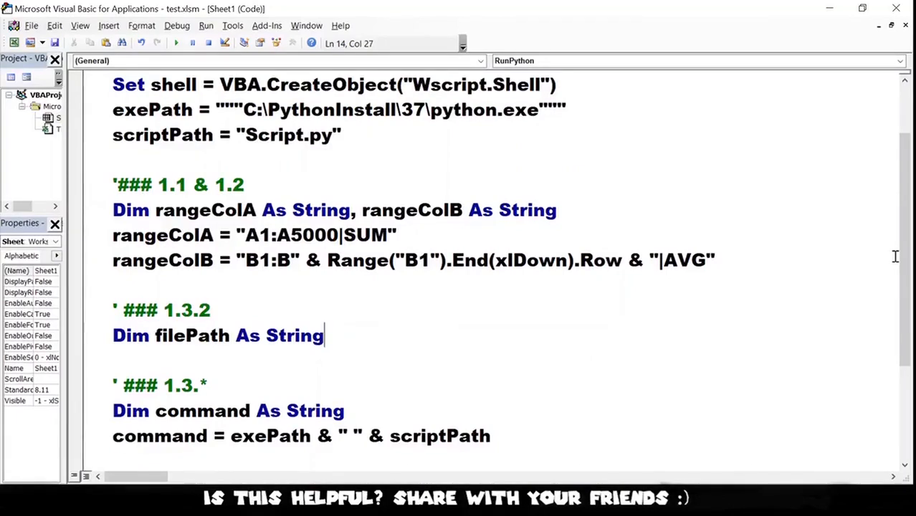
{"action": "type", "text": "filePath ="}
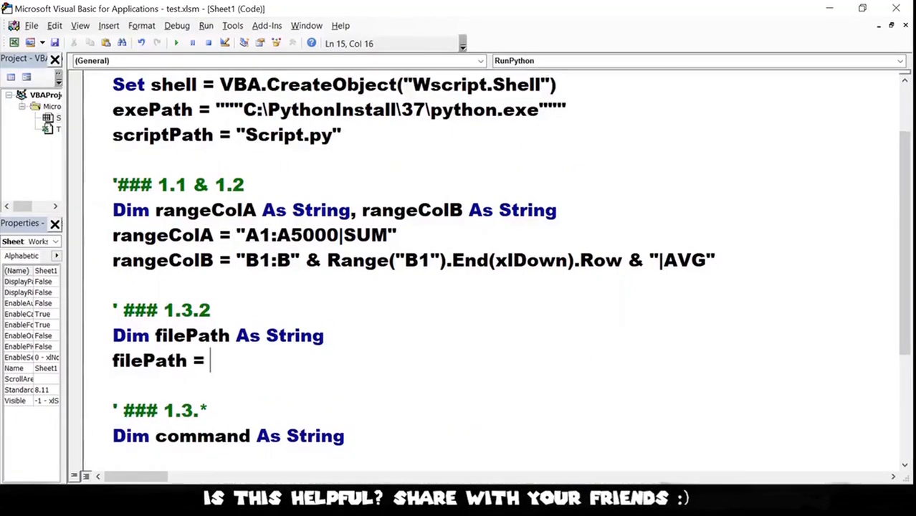
{"action": "type", "text": "Application"}
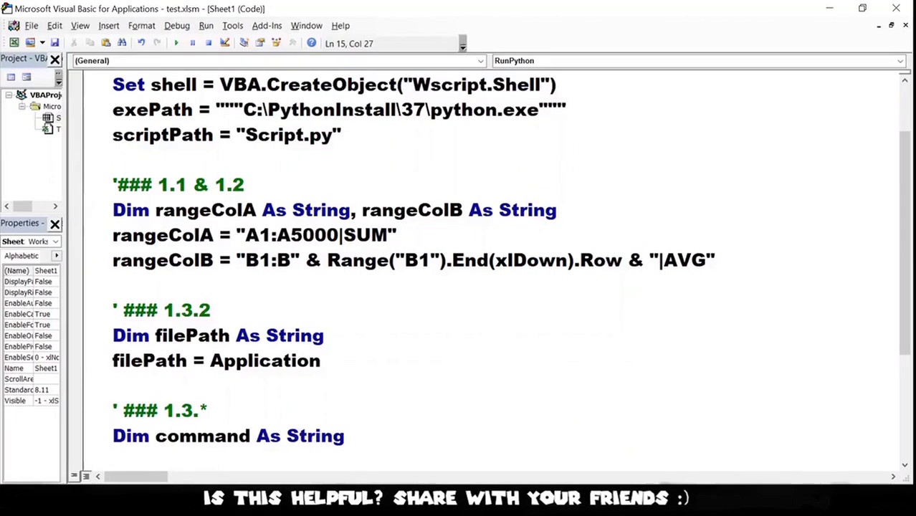
{"action": "type", "text": ".ActiveWorkbook"}
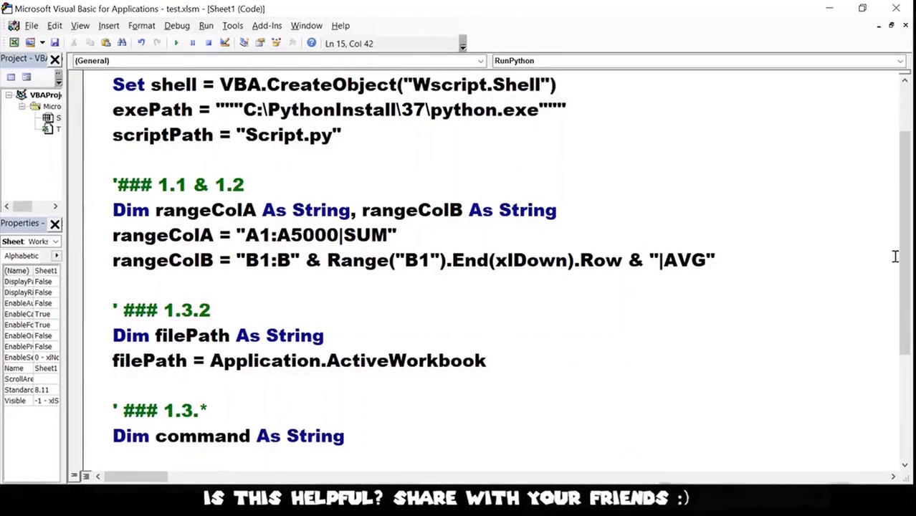
{"action": "type", "text": ".FullName"}
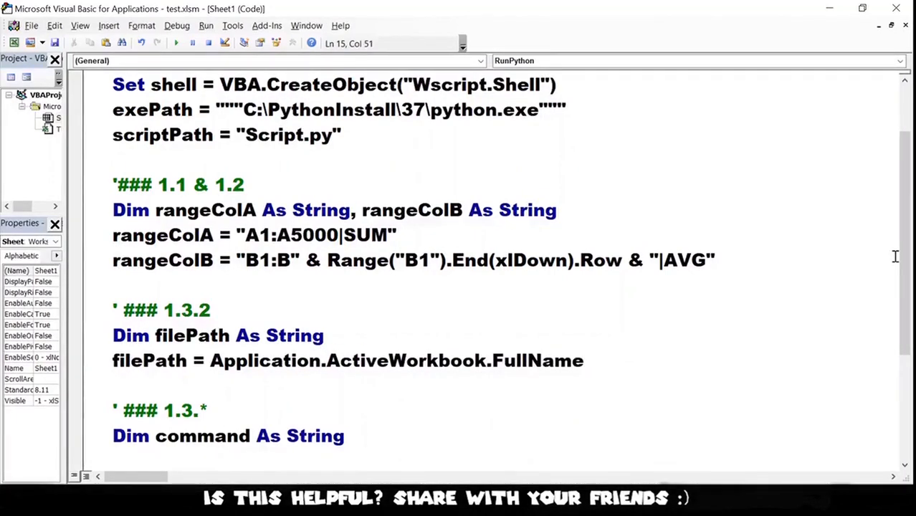
{"action": "left_click", "coordinate": [584, 360]}
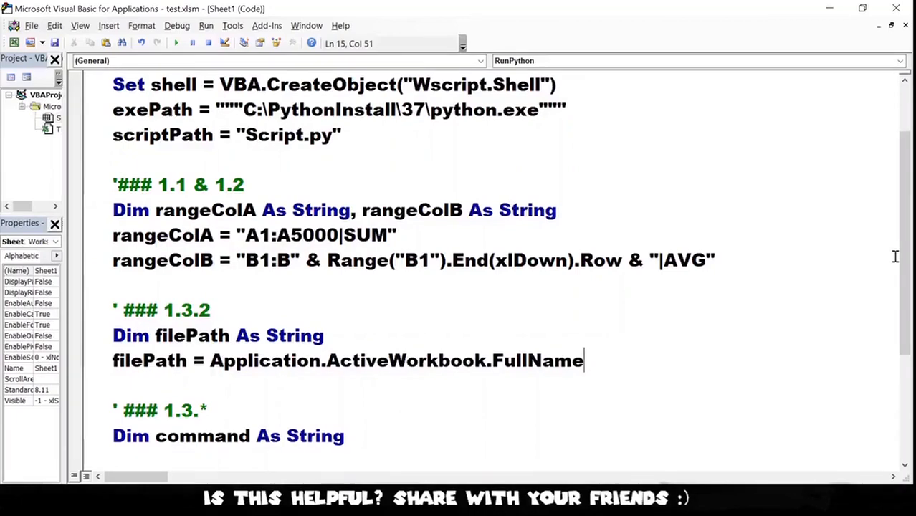
{"action": "key", "text": "Enter"}
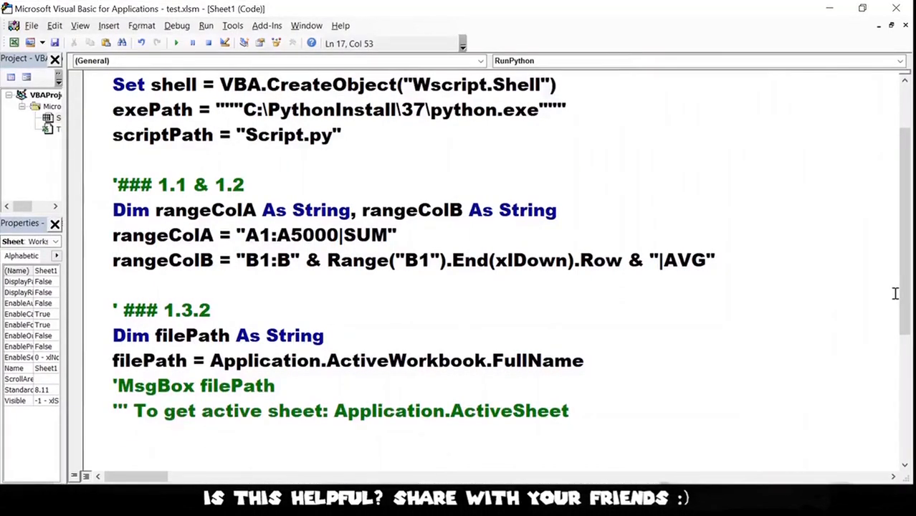
Step: Highlight filePath in the commented MsgBox line and the line below it
{"action": "left_click", "coordinate": [262, 385]}
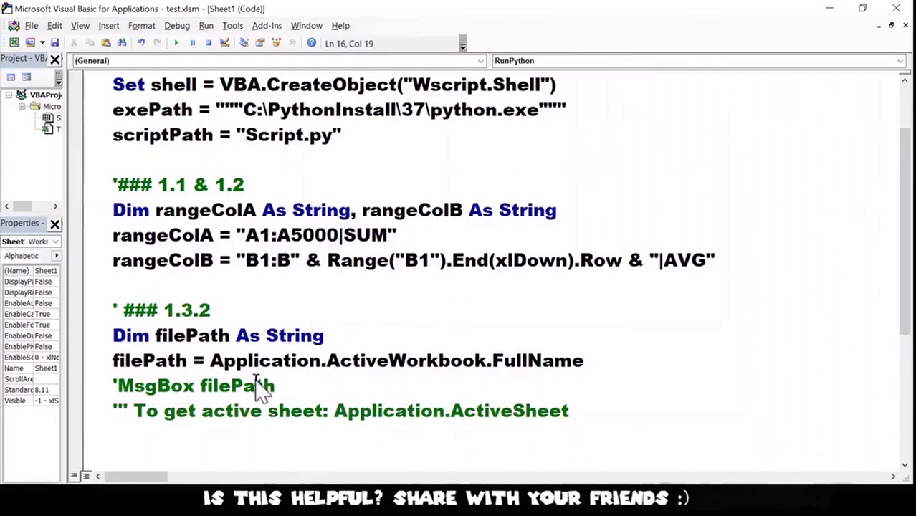
{"action": "double_click", "coordinate": [236, 385]}
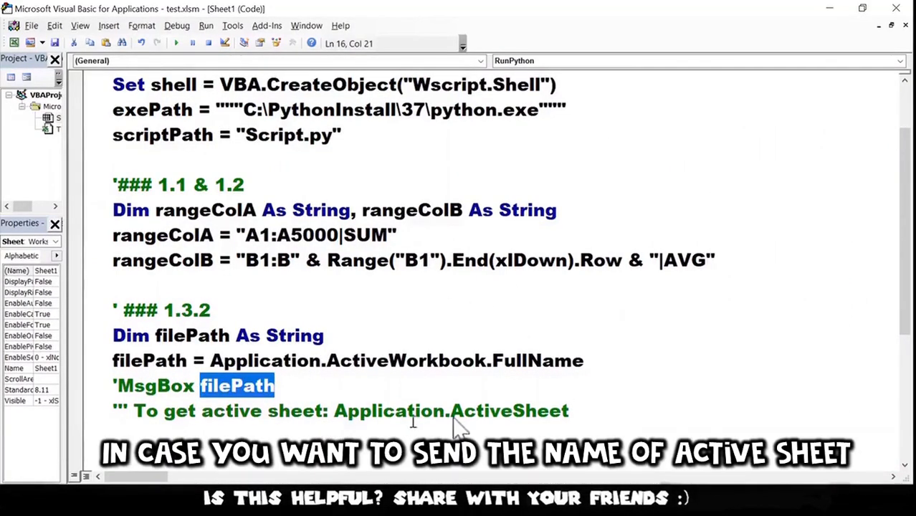
{"action": "double_click", "coordinate": [510, 410]}
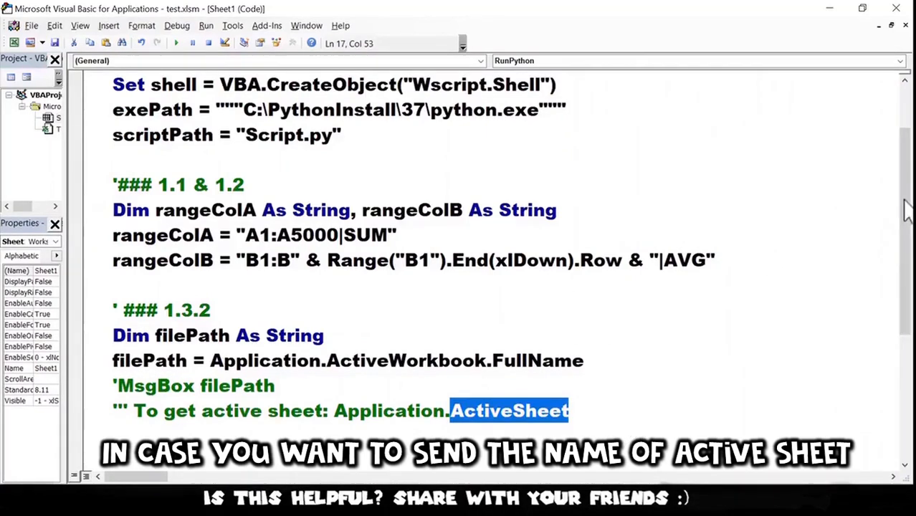
{"action": "scroll", "scroll_direction": "down", "scroll_amount": 3}
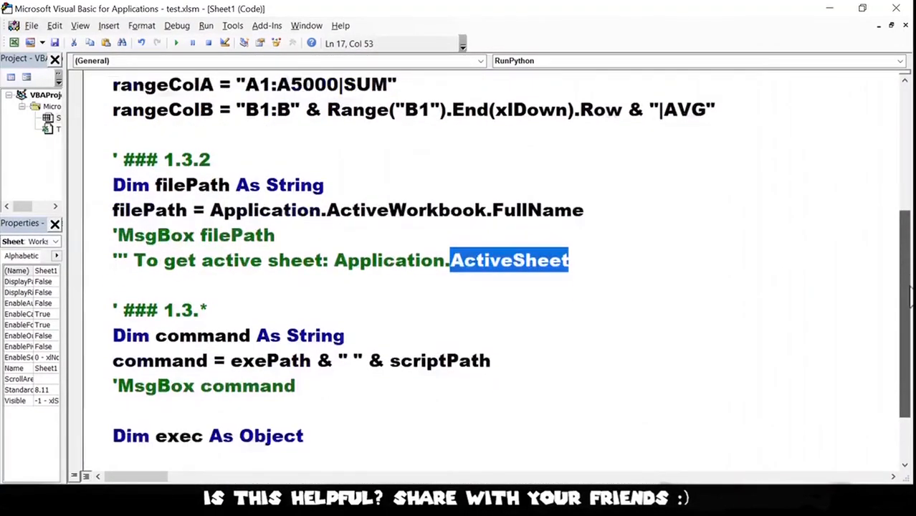
{"action": "scroll", "scroll_direction": "down", "scroll_amount": 3}
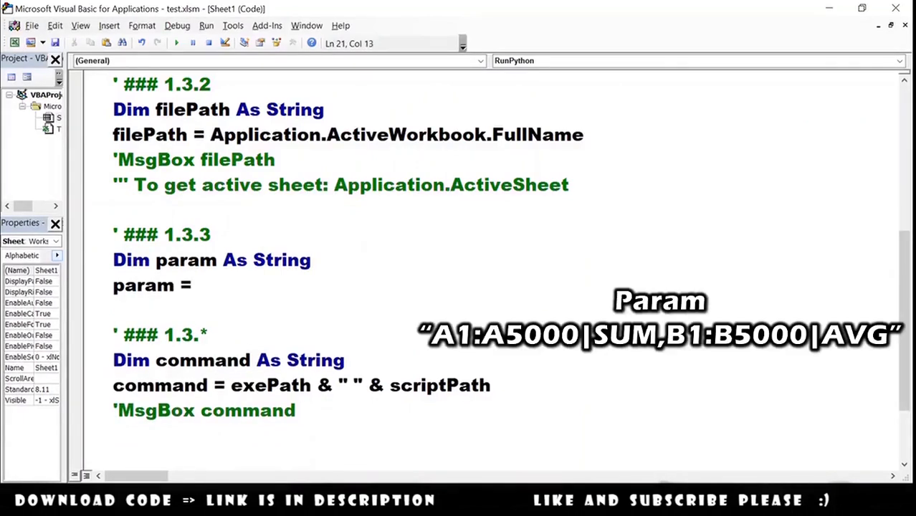
Step: Set param to rangeColA & "," & rangeColB under ### 1.3.3
{"action": "type", "text": "rangeColA"}
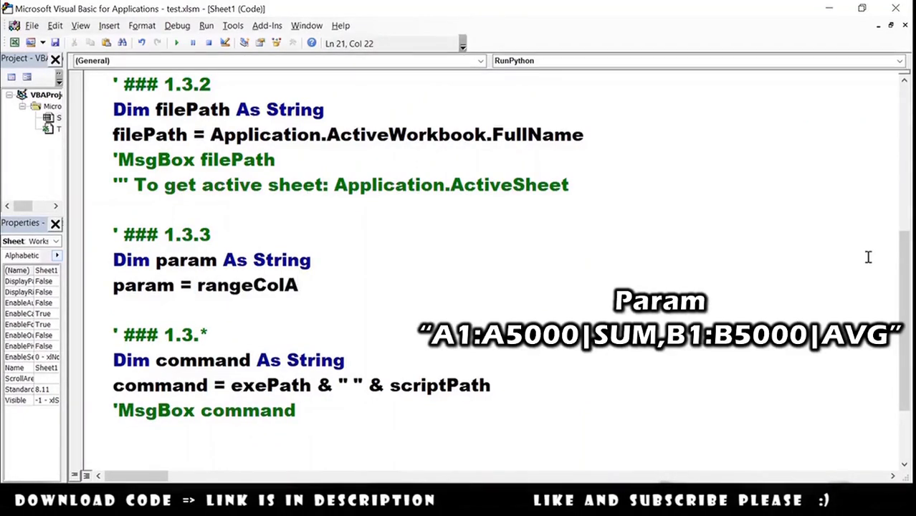
{"action": "type", "text": "& \",\" & rangeColB"}
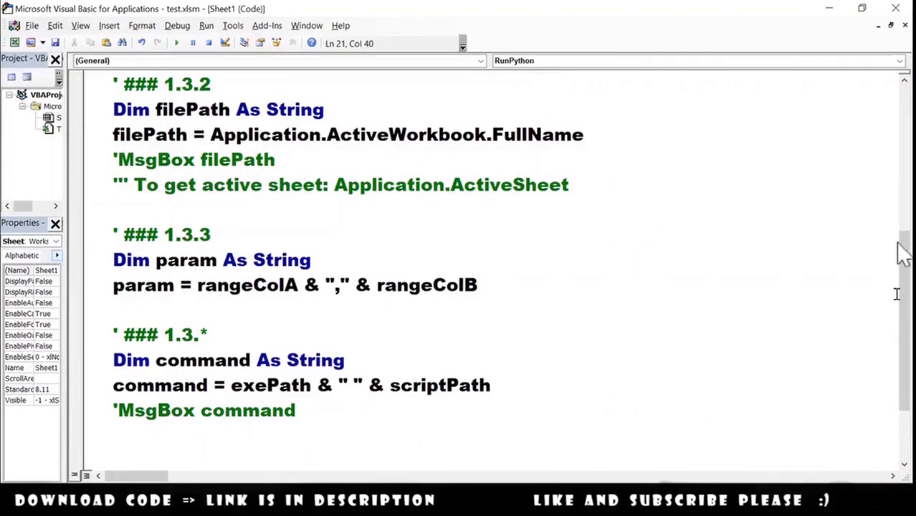
{"action": "scroll", "scroll_direction": "down", "scroll_amount": 3}
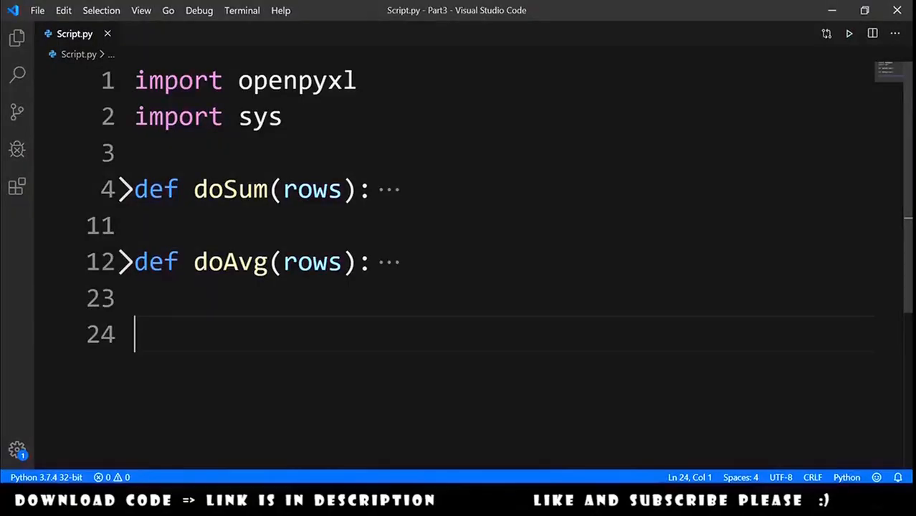
Step: Highlight the openpyxl and sys modules and the doAvg function in Script.py
{"action": "double_click", "coordinate": [296, 81]}
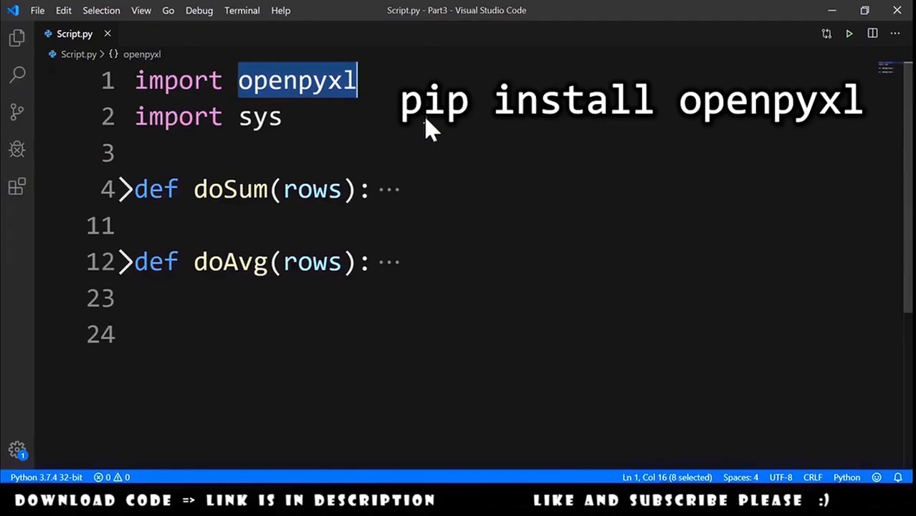
{"action": "mouse_move", "coordinate": [276, 136]}
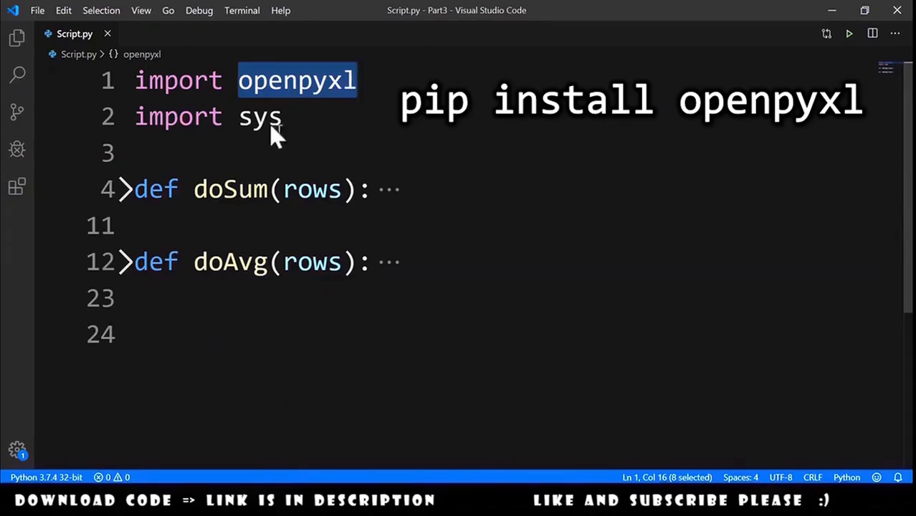
{"action": "double_click", "coordinate": [260, 116]}
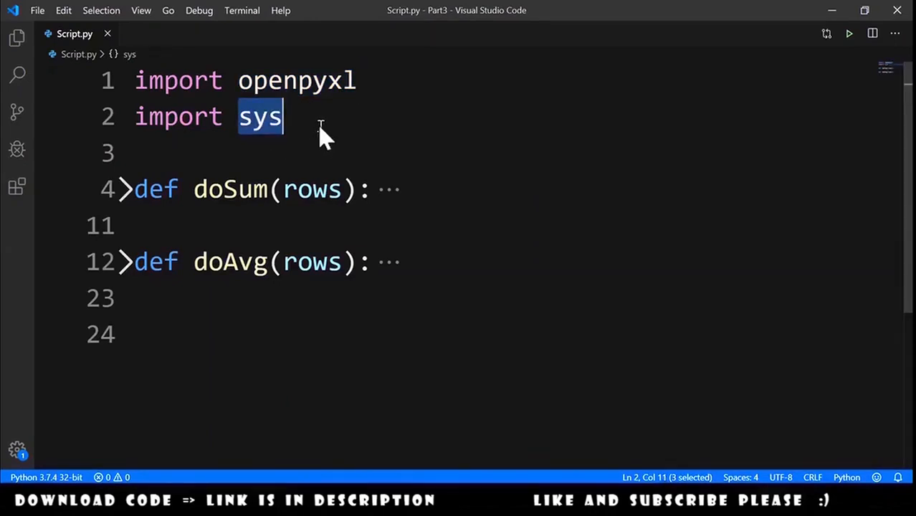
{"action": "double_click", "coordinate": [230, 262]}
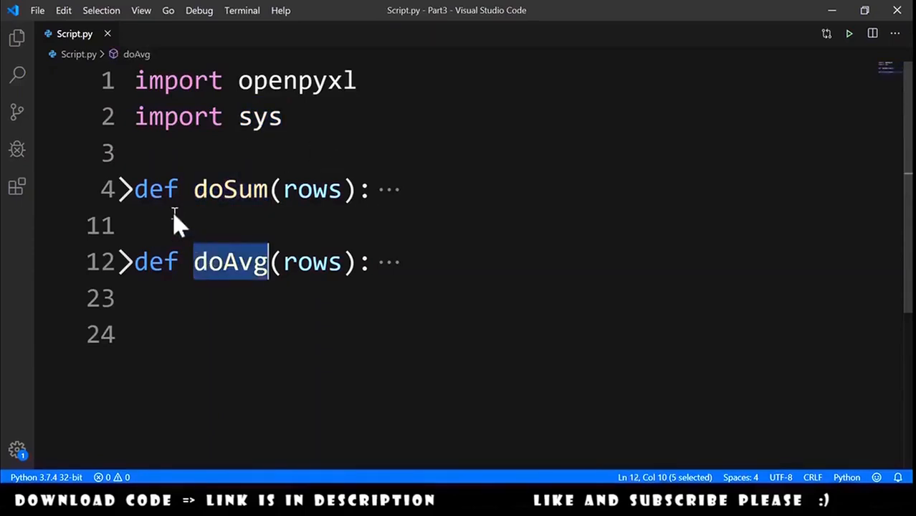
{"action": "mouse_move", "coordinate": [321, 217]}
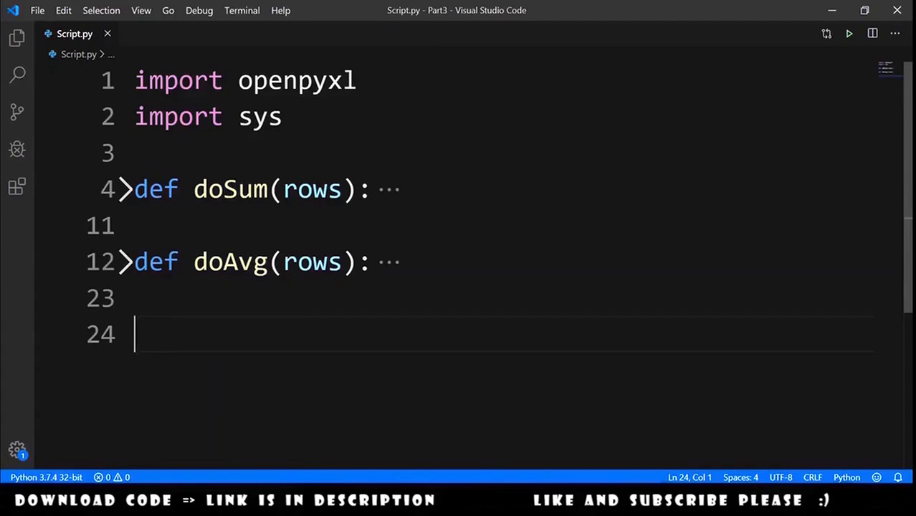
Step: Read filePath from sys.argv[1] and params from sys.argv[2], with a sample params comment
{"action": "type", "text": "filePath ="}
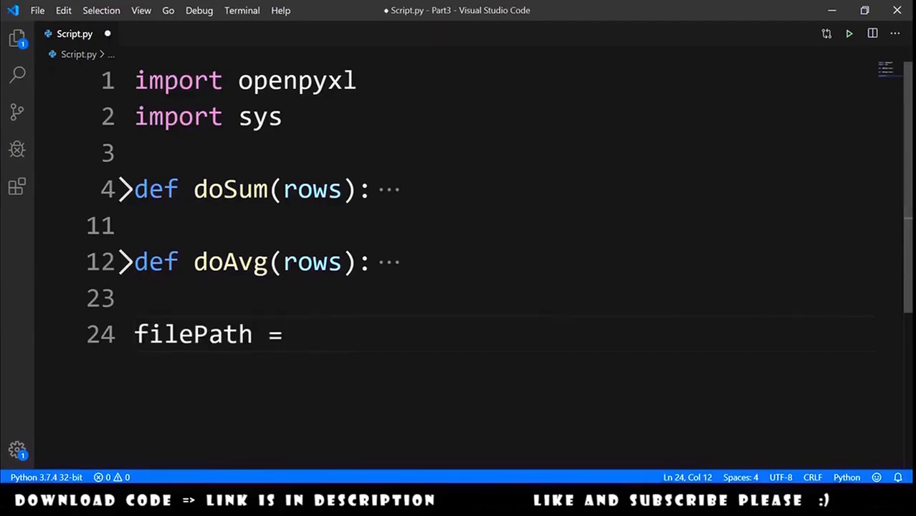
{"action": "type", "text": "sys.argv[1]"}
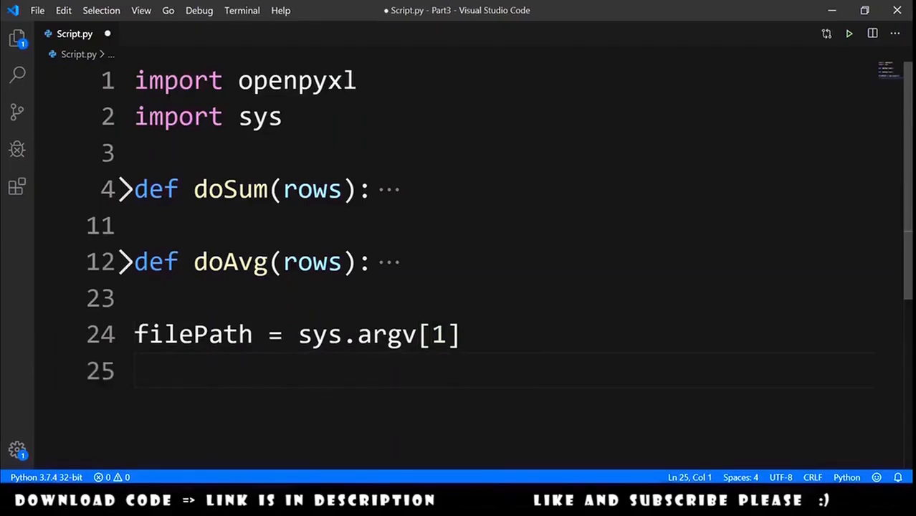
{"action": "type", "text": "params ="}
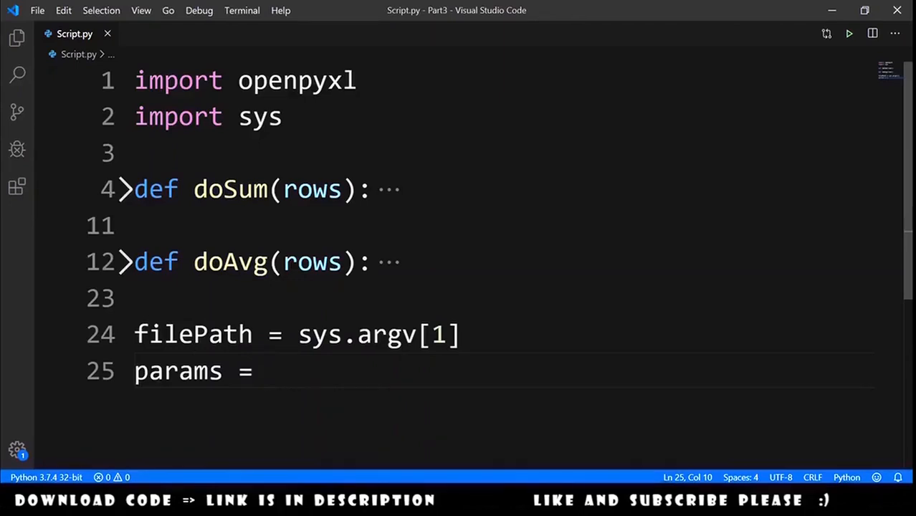
{"action": "type", "text": "sys.argv[2]"}
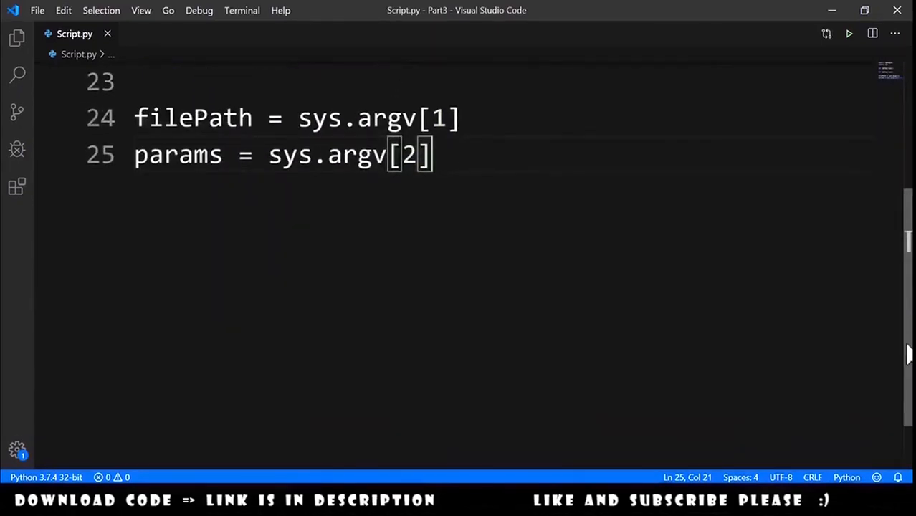
{"action": "key", "text": "Enter"}
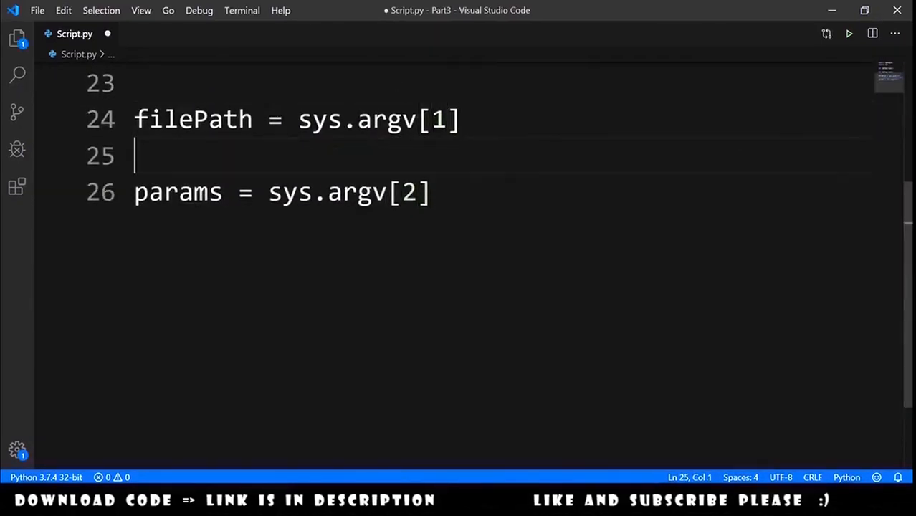
{"action": "type", "text": "#params = 'A1:A5000|SUM,B1:B5000|AVG'"}
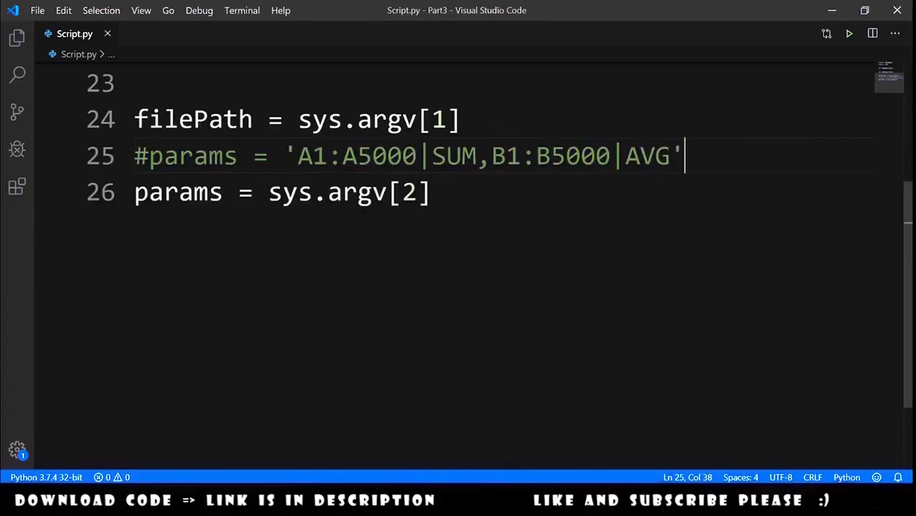
{"action": "left_click_drag", "start_coordinate": [289, 156], "coordinate": [357, 157]}
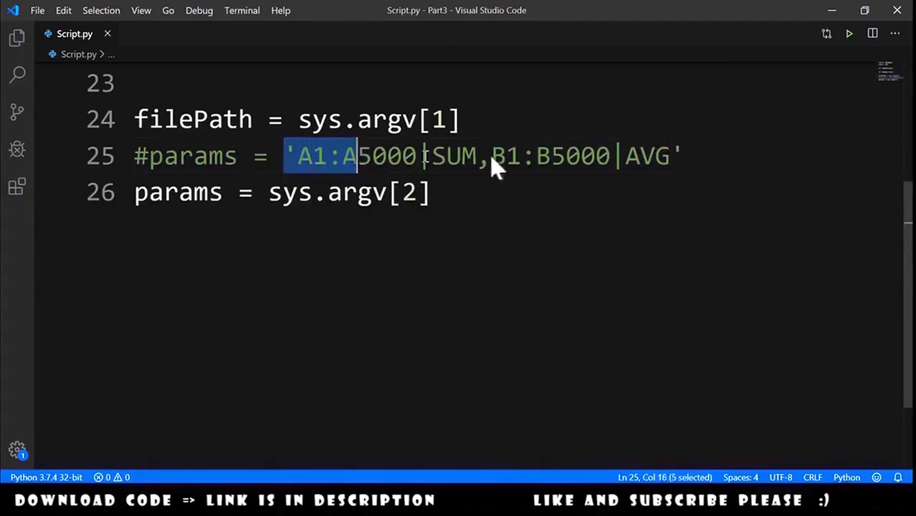
{"action": "key", "text": "Enter"}
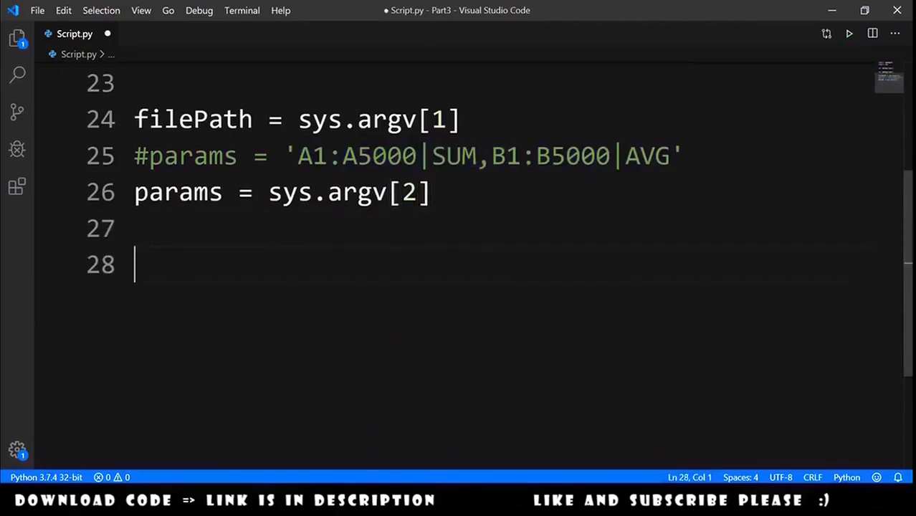
Step: Loop over params.split(',') and set commandParams = command.split('|') in the loop body
{"action": "left_click_drag", "start_coordinate": [299, 156], "coordinate": [669, 156]}
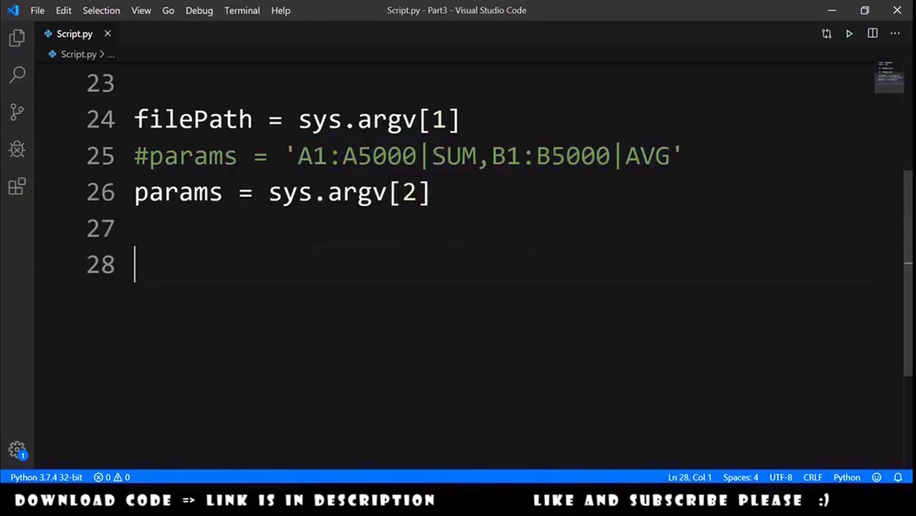
{"action": "type", "text": "for command in params.split(','):"}
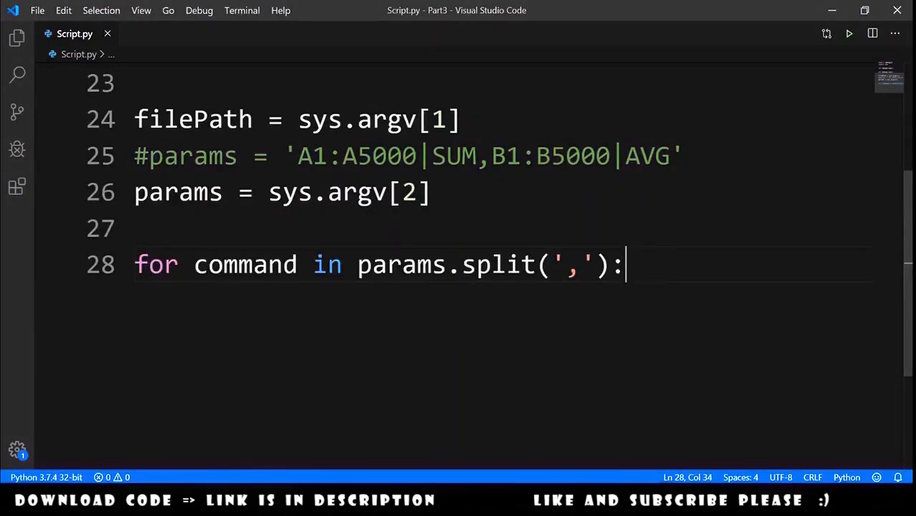
{"action": "key", "text": "enter"}
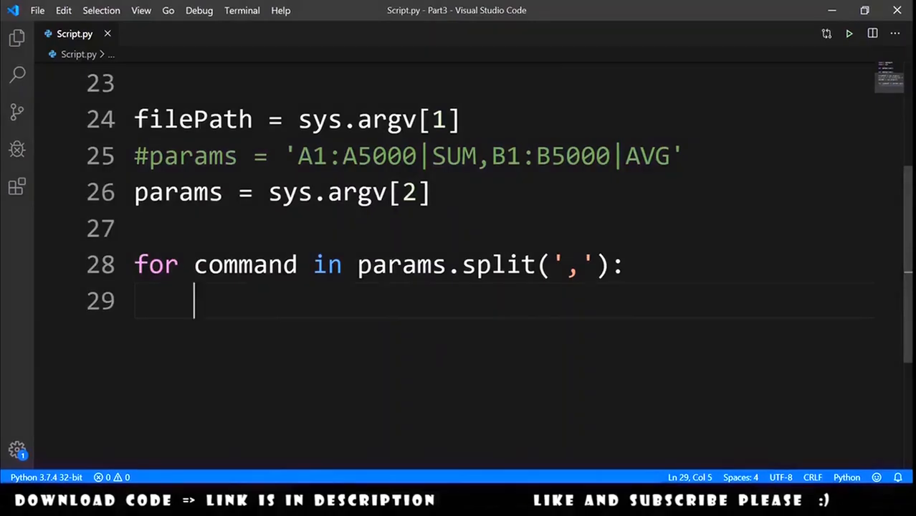
{"action": "type", "text": "commandParams = command.split('|')"}
{"action": "type", "text": "# 'A1:A5000|SUM' to ['A1:A5000','SUM']"}
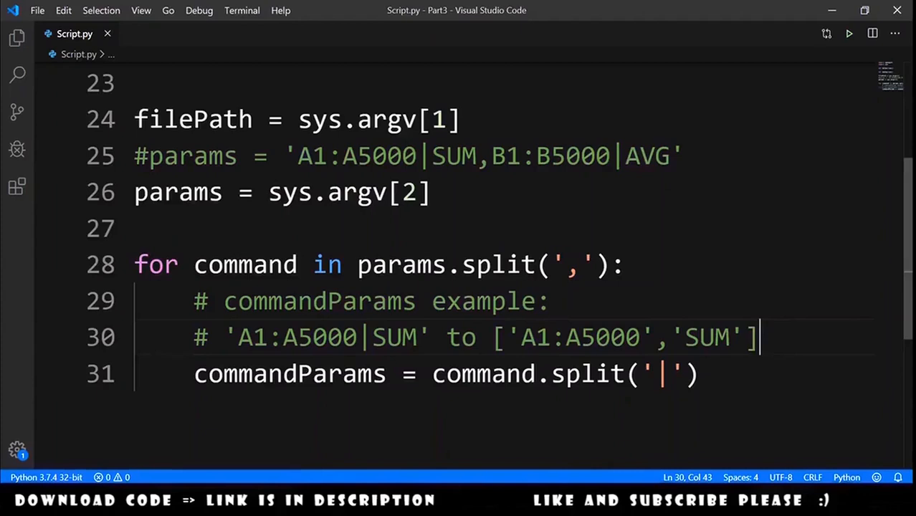
{"action": "mouse_move", "coordinate": [506, 348]}
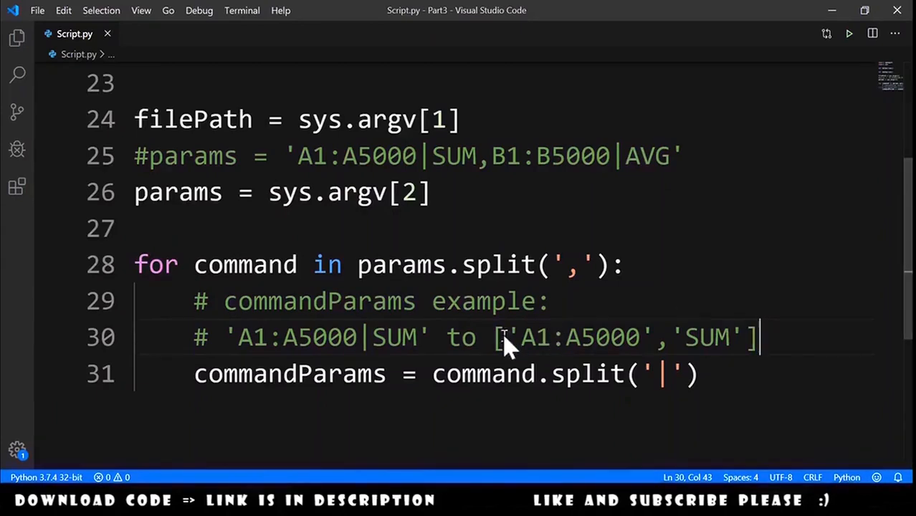
{"action": "left_click", "coordinate": [648, 373]}
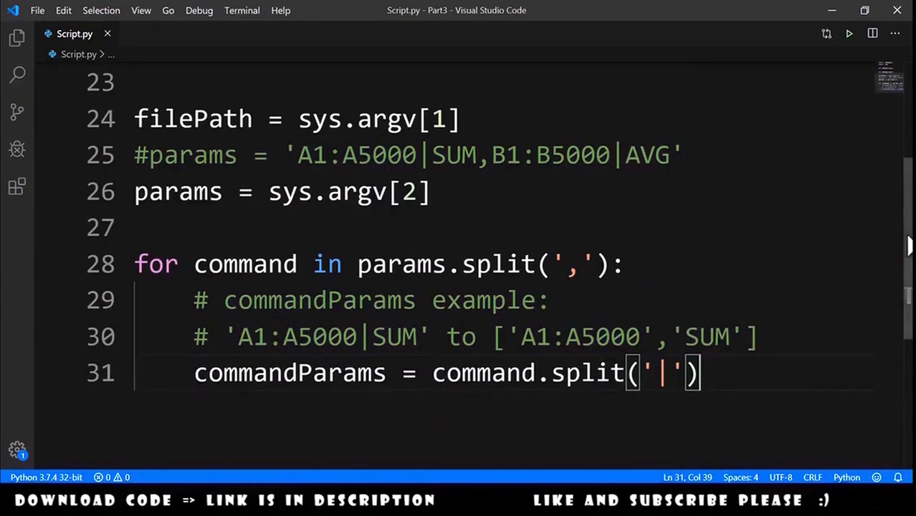
{"action": "scroll", "scroll_direction": "down", "scroll_amount": 3}
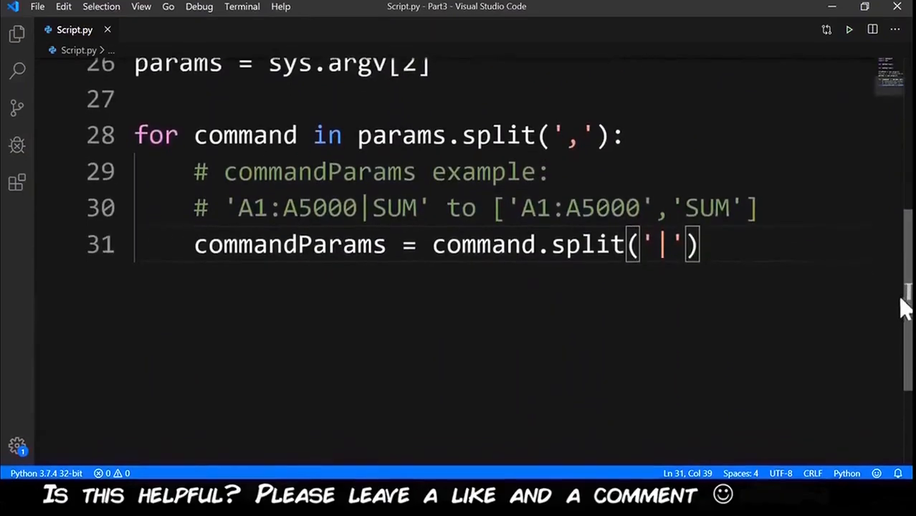
{"action": "key", "text": "Enter"}
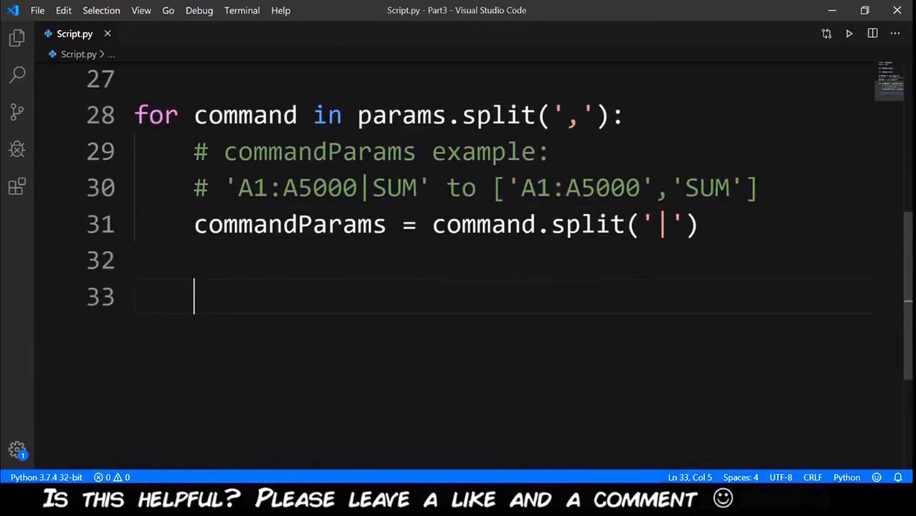
{"action": "double_click", "coordinate": [532, 187]}
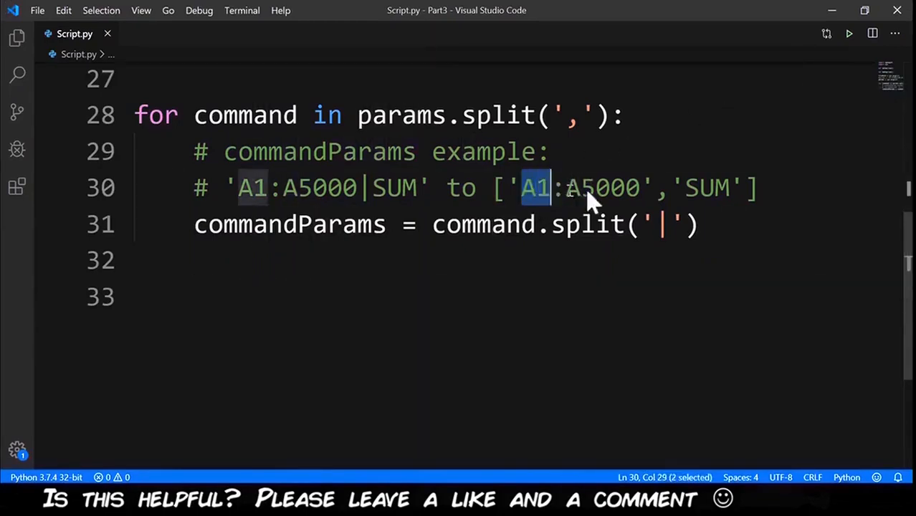
{"action": "type", "text": "coordinates = commandParams[0].split(':')"}
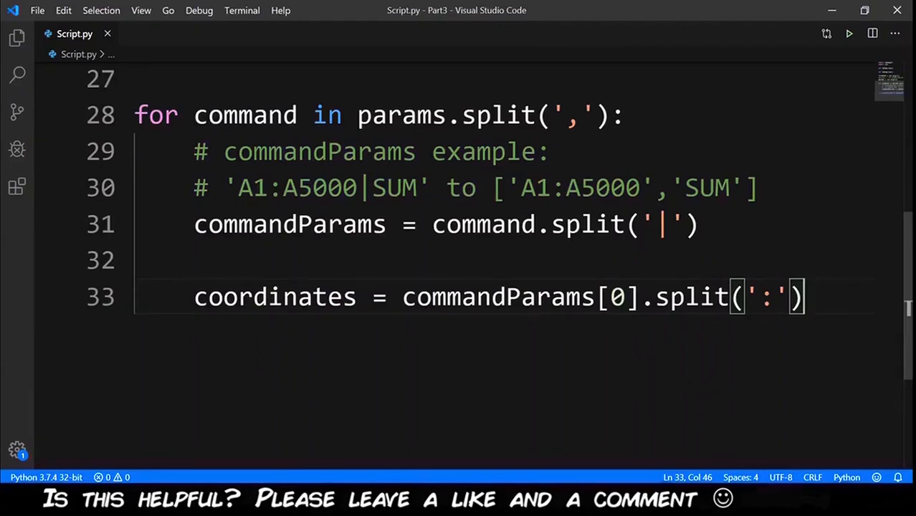
{"action": "key", "text": "Enter"}
{"action": "type", "text": "# 'A1:A5000' to ['A1','A5000']"}
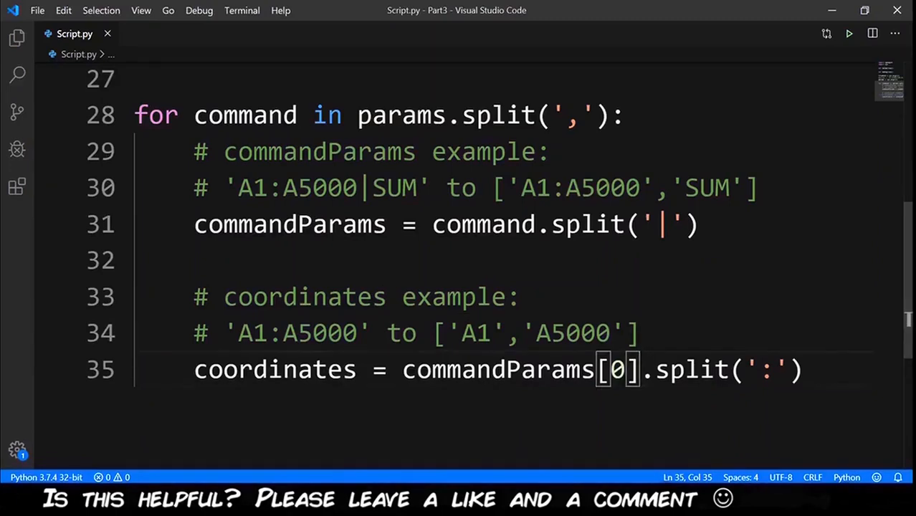
{"action": "key", "text": "Enter"}
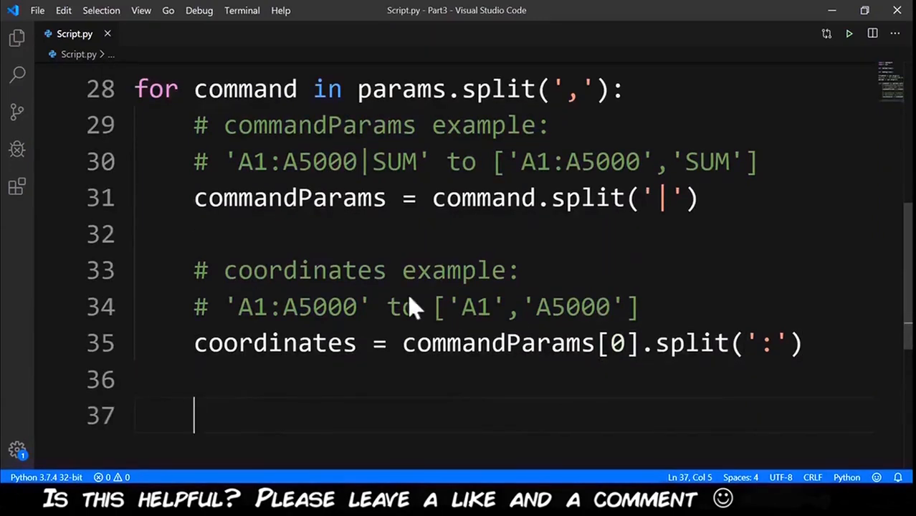
{"action": "double_click", "coordinate": [476, 307]}
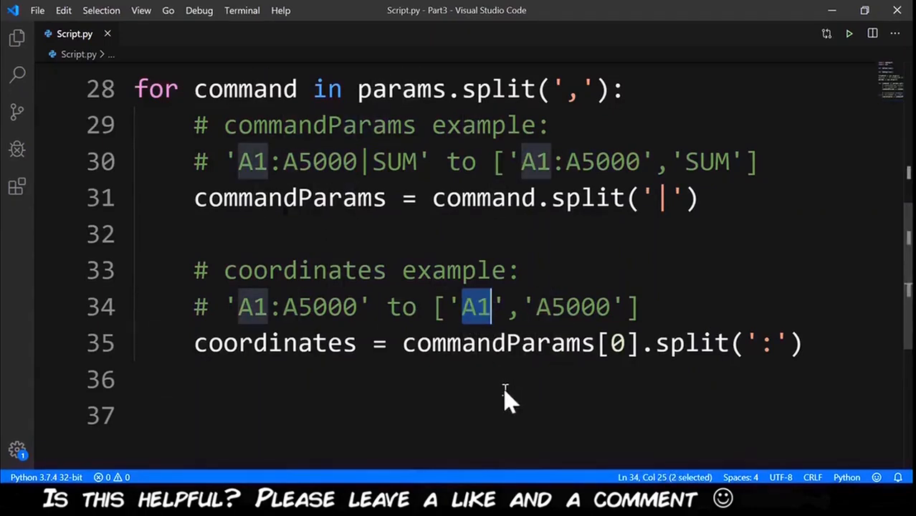
{"action": "mouse_move", "coordinate": [538, 316]}
{"action": "type", "text": "import sys"}
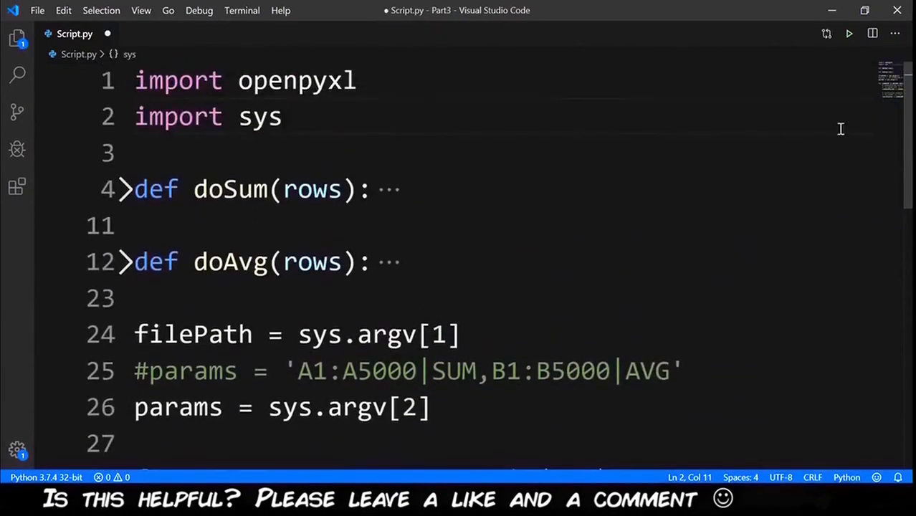
Step: Import coordinate_to_tuple from openpyxl.utils.cell
{"action": "type", "text": "from openpyxl.utils"}
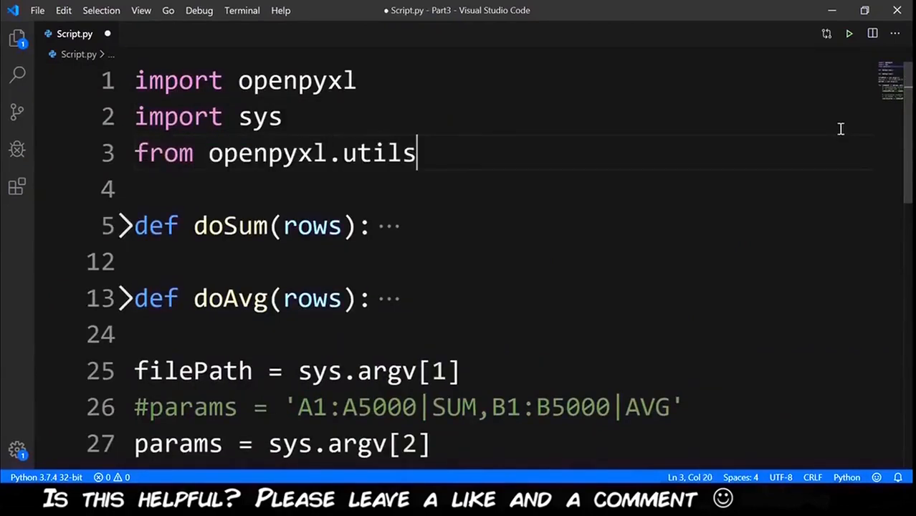
{"action": "type", "text": ".cell"}
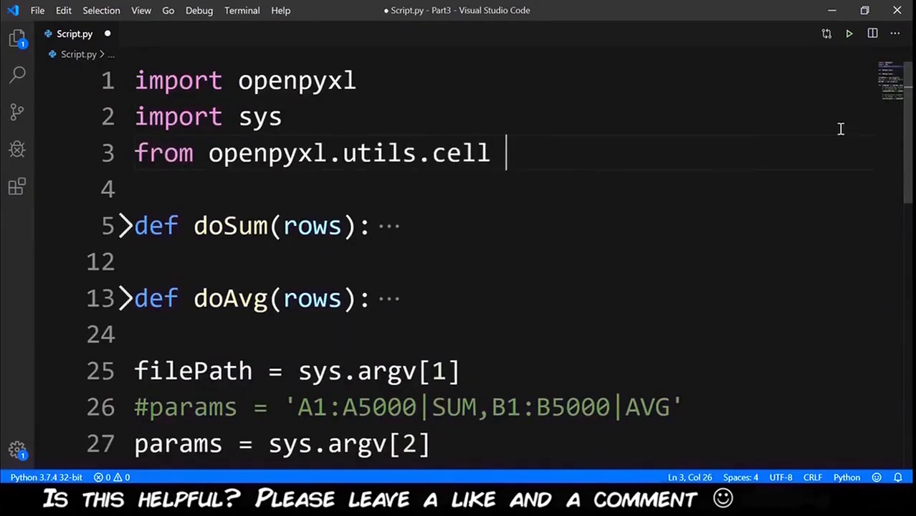
{"action": "type", "text": "import("}
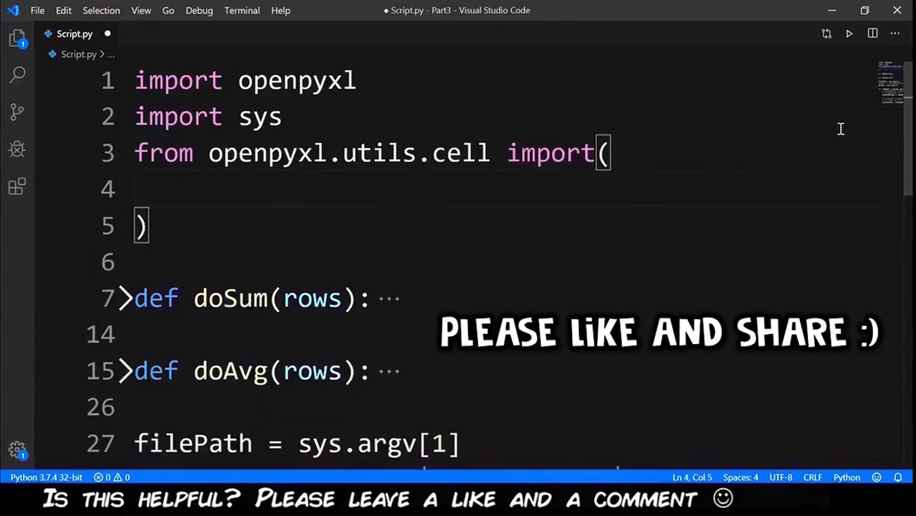
{"action": "type", "text": "coordinate_to_tuple"}
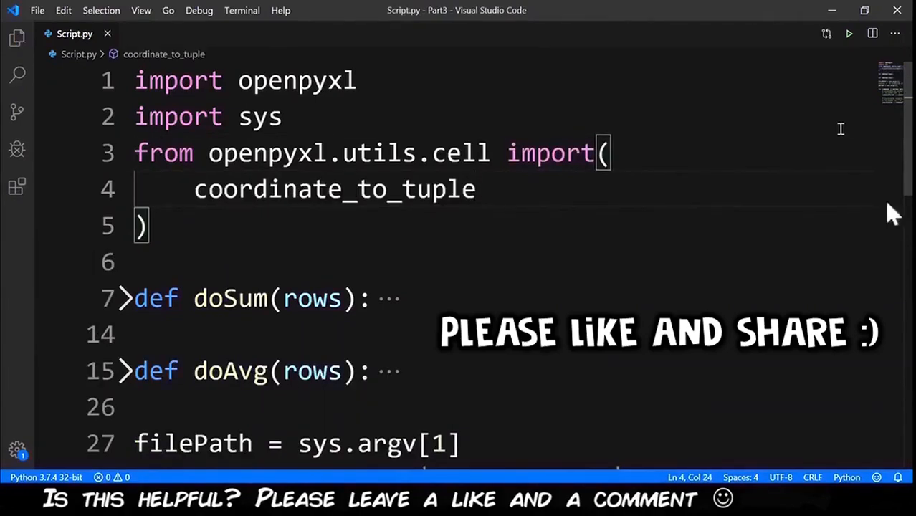
{"action": "scroll", "scroll_direction": "down", "scroll_amount": 3}
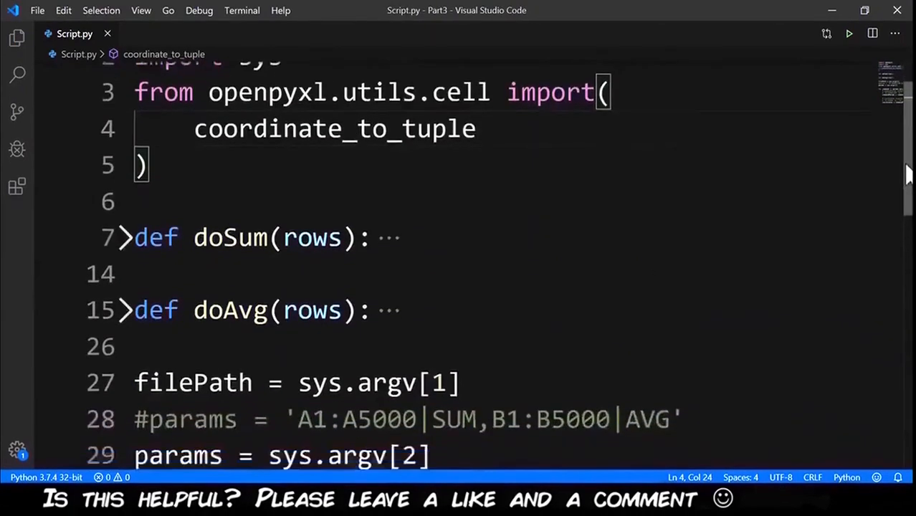
{"action": "scroll", "scroll_direction": "down", "scroll_amount": 3}
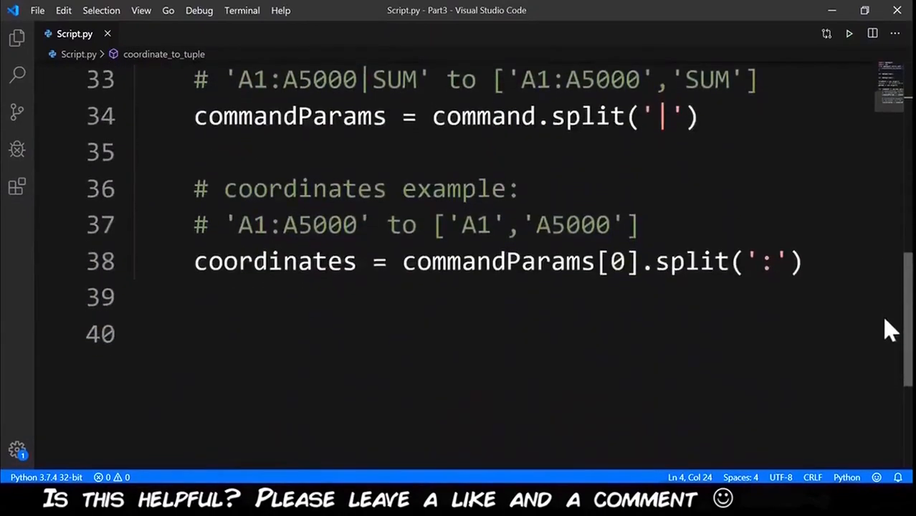
Step: Set cstart = coordinate_to_tuple(coordinates[0]) with an 'A1' to (1,1) comment, and cover cend
{"action": "type", "text": "cstart ="}
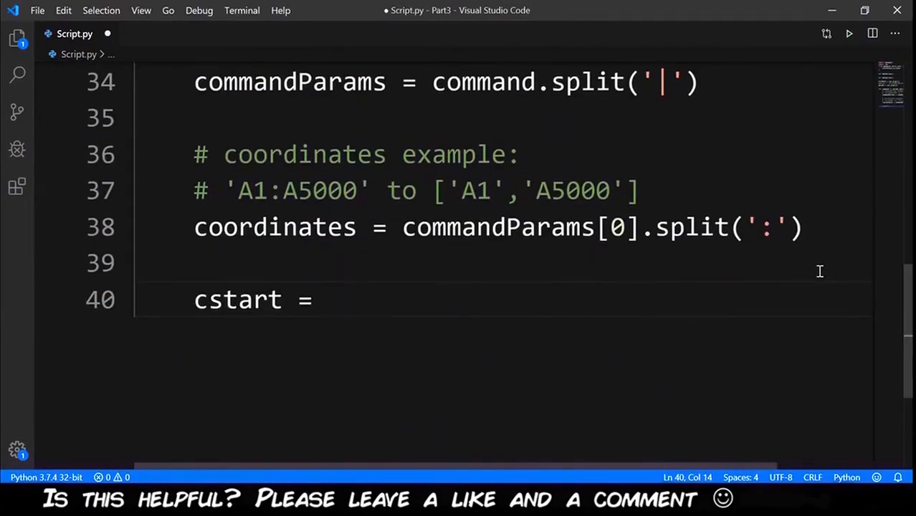
{"action": "type", "text": "coordinate_to_tuple"}
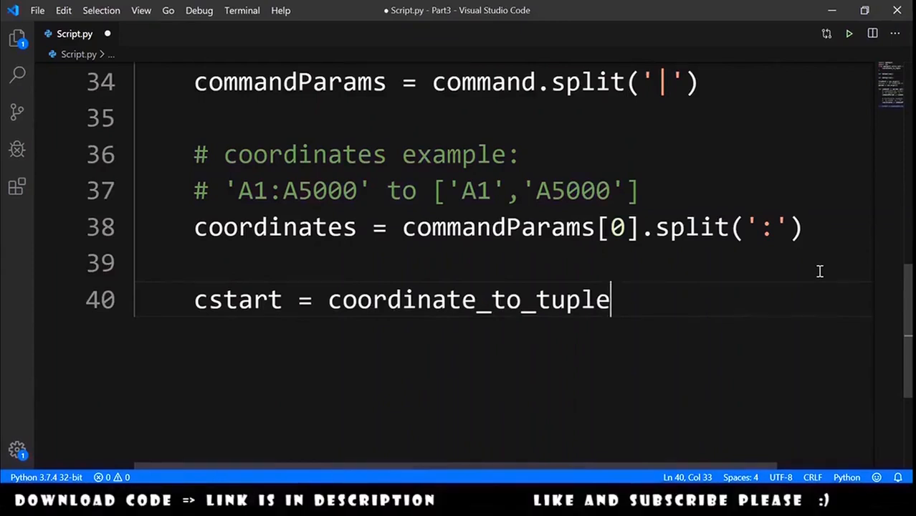
{"action": "type", "text": "(coordinates[0])"}
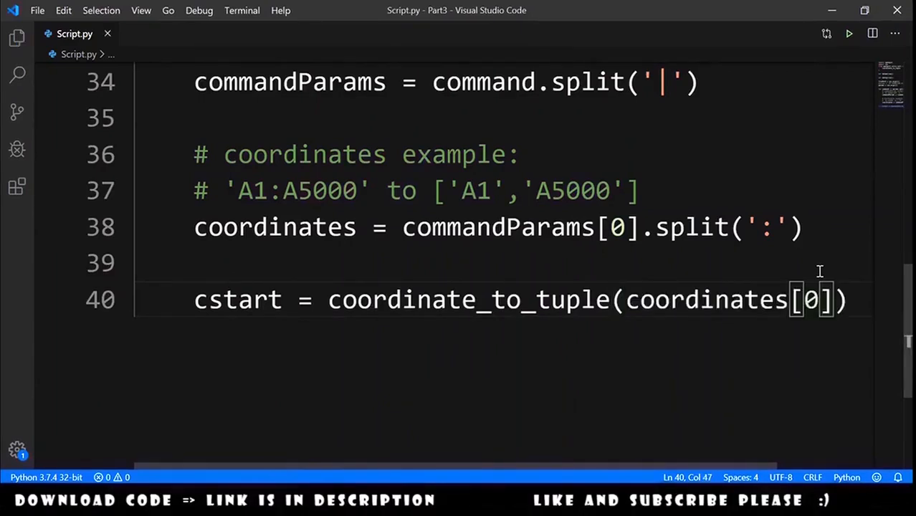
{"action": "double_click", "coordinate": [476, 190]}
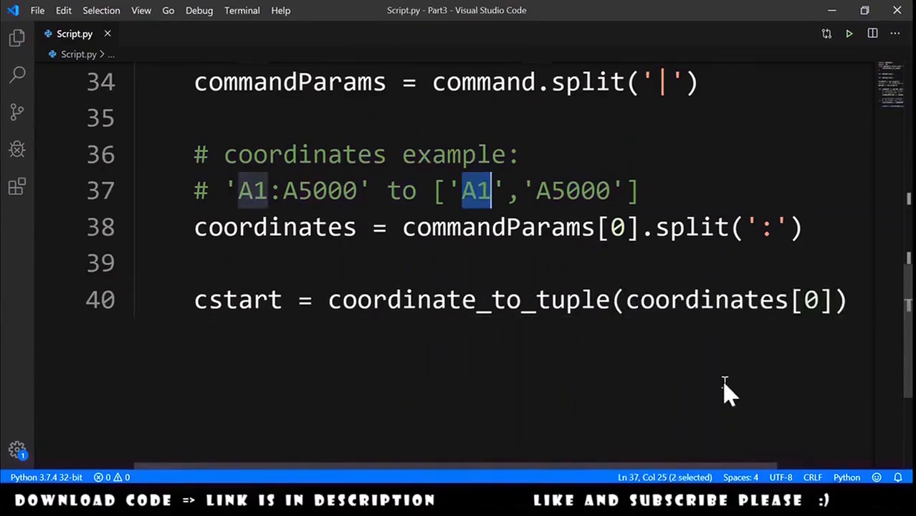
{"action": "double_click", "coordinate": [468, 300]}
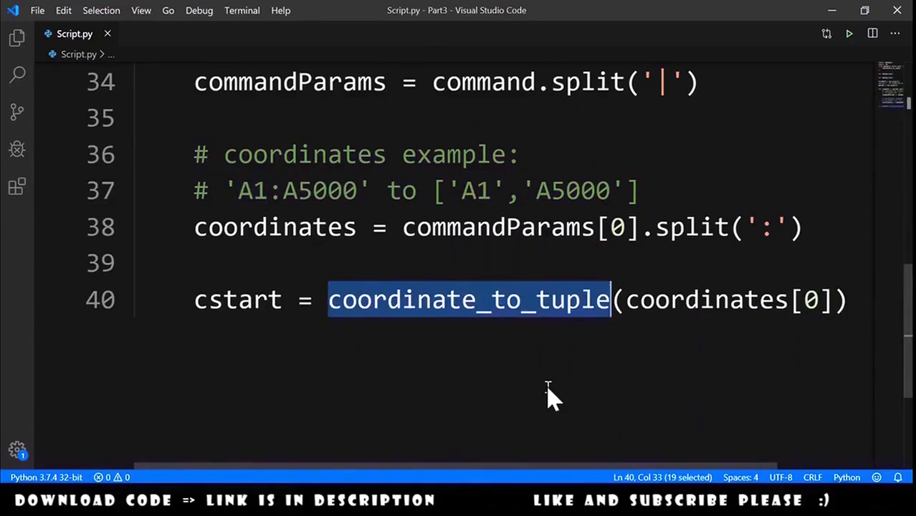
{"action": "type", "text": "# cstart example: 'A1' to (1,1)"}
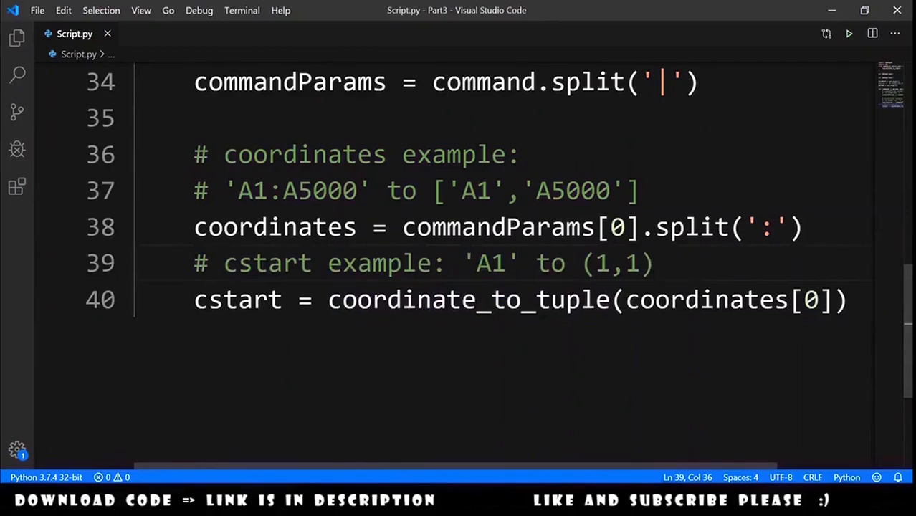
{"action": "double_click", "coordinate": [491, 263]}
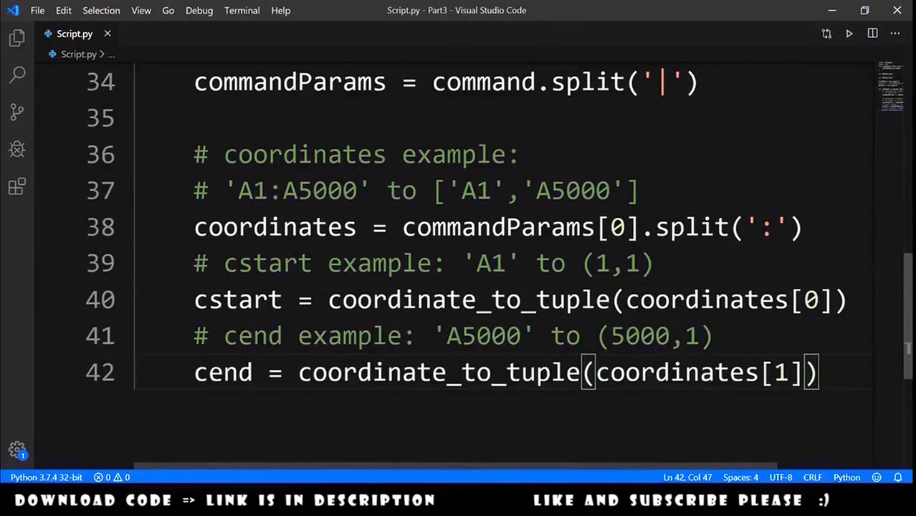
{"action": "mouse_move", "coordinate": [731, 398]}
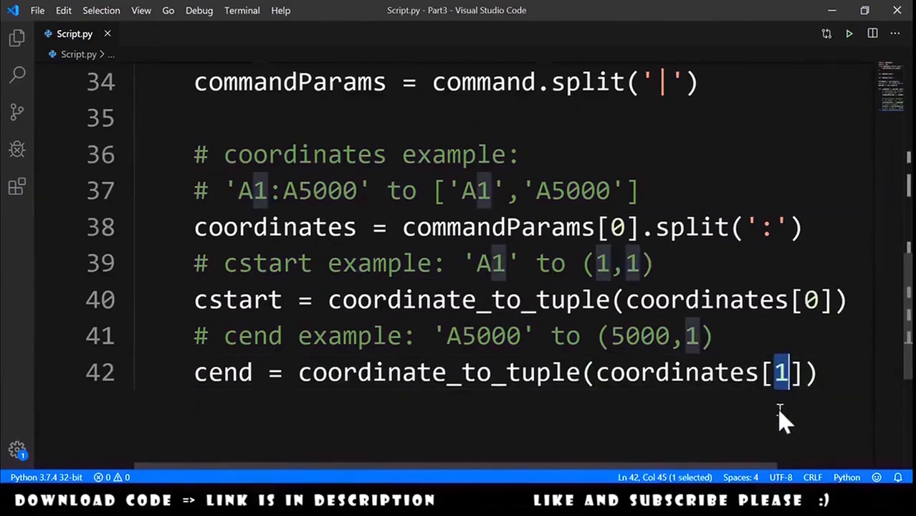
{"action": "double_click", "coordinate": [571, 190]}
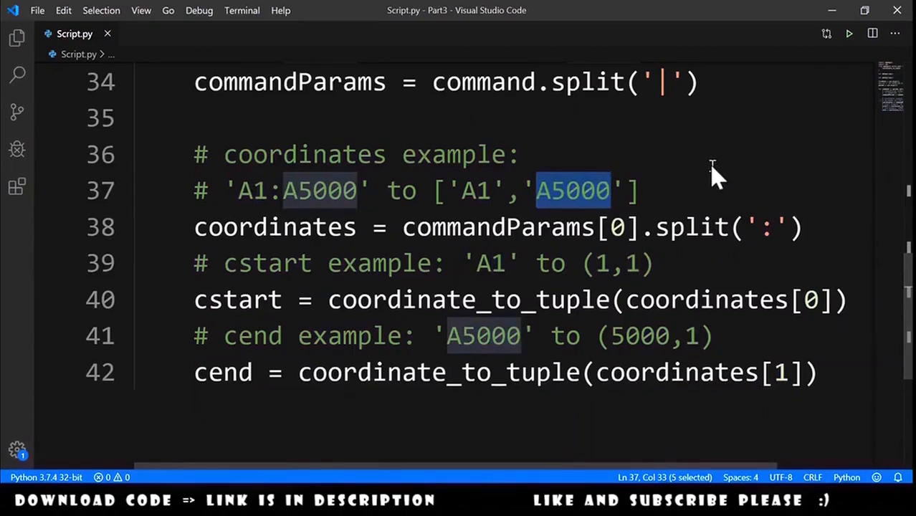
{"action": "mouse_move", "coordinate": [591, 359]}
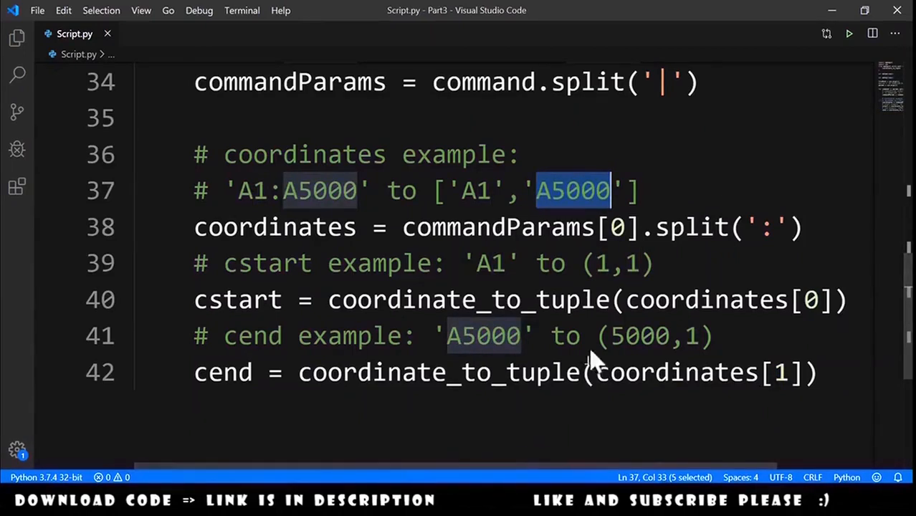
{"action": "double_click", "coordinate": [638, 336]}
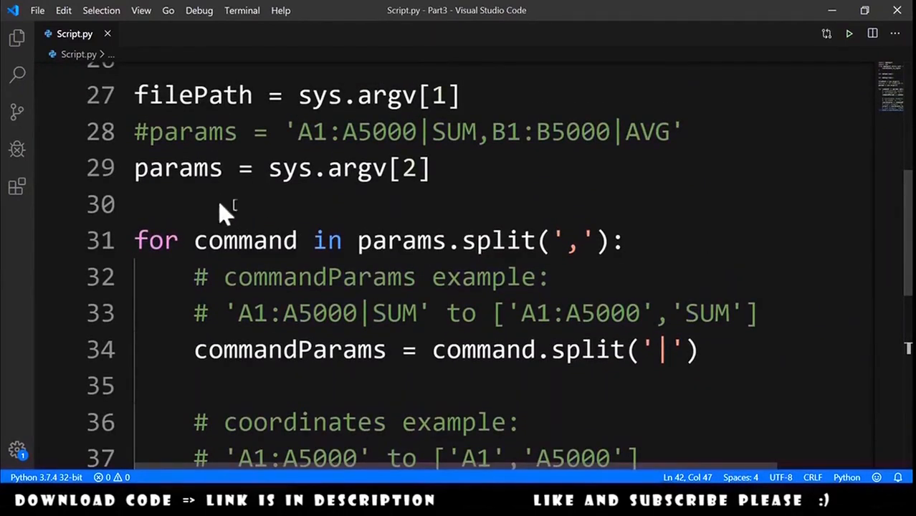
Step: Above the loop, set wb = openpyxl.load_workbook(filePath) and sheet = wb['Sheet1']
{"action": "left_click", "coordinate": [136, 205]}
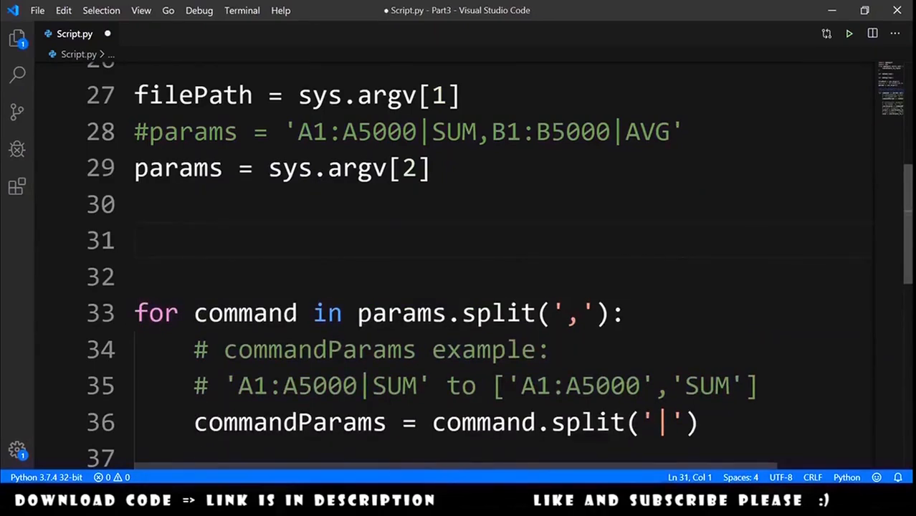
{"action": "type", "text": "wb ="}
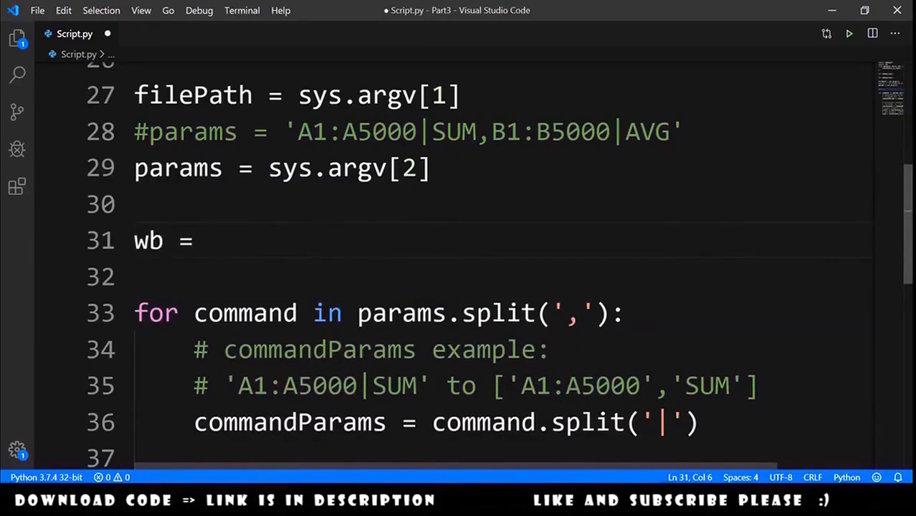
{"action": "type", "text": "openpyxl.load_workbook"}
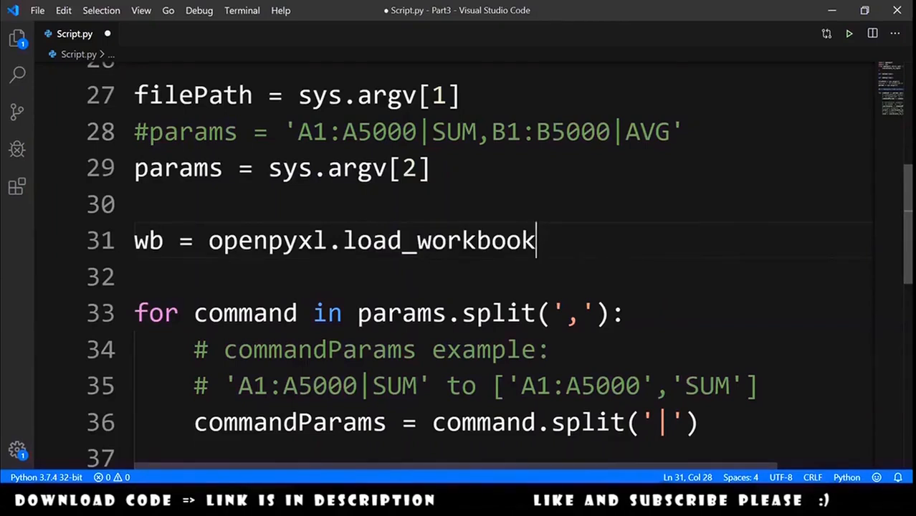
{"action": "type", "text": "(filePath)"}
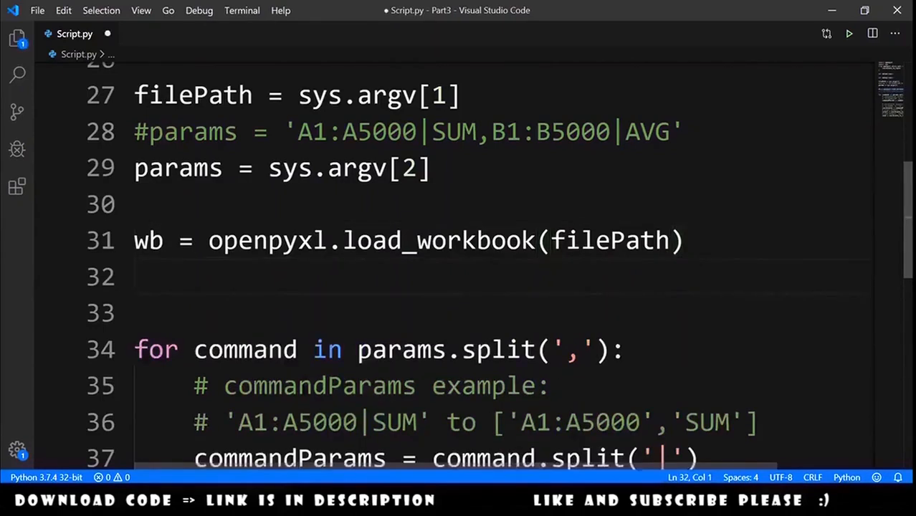
{"action": "type", "text": "sheet = wb[]"}
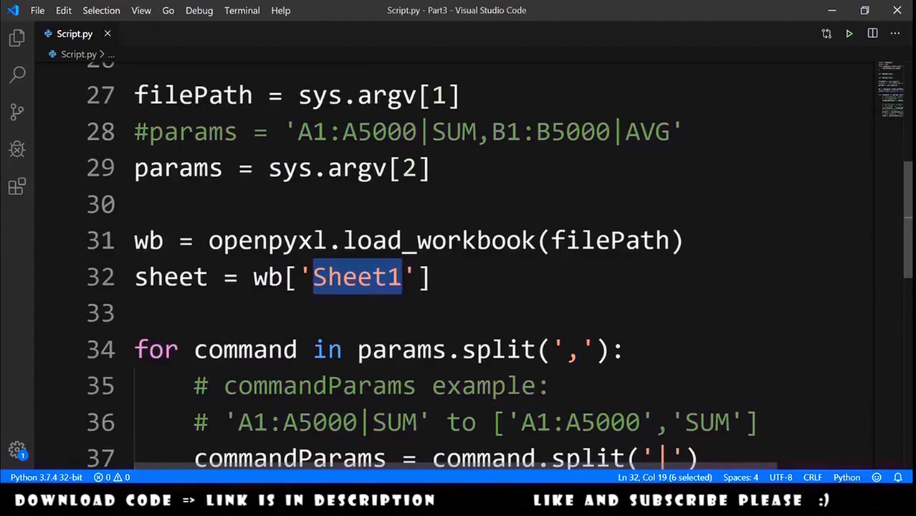
Step: Call sheet.iter_rows with min/max rows cstart[0], cend[0] and columns cstart[1], cend[1]
{"action": "scroll", "scroll_direction": "down", "scroll_amount": 3}
{"action": "type", "text": "rows ="}
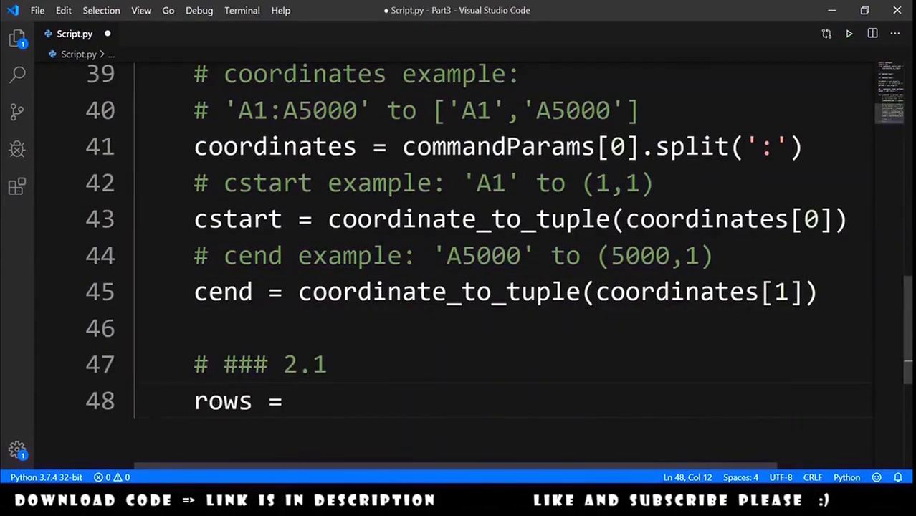
{"action": "type", "text": "sheet.iter_rows"}
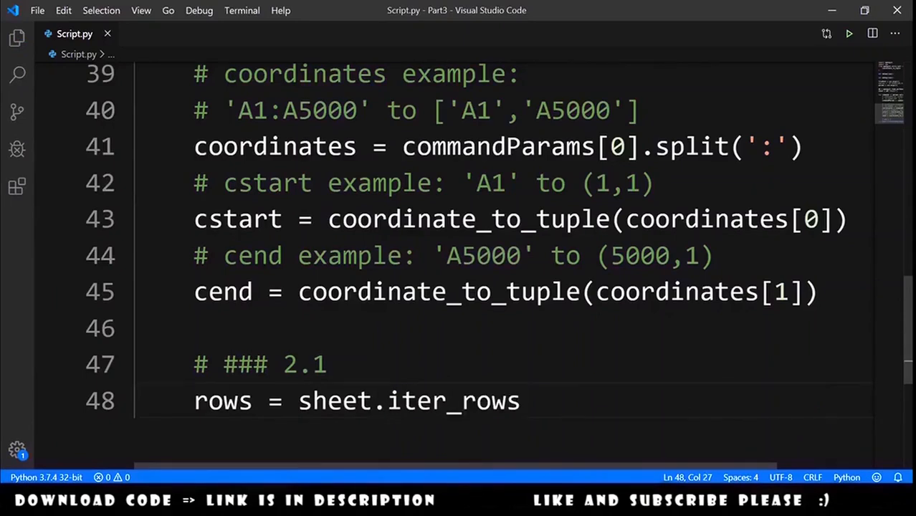
{"action": "type", "text": "("}
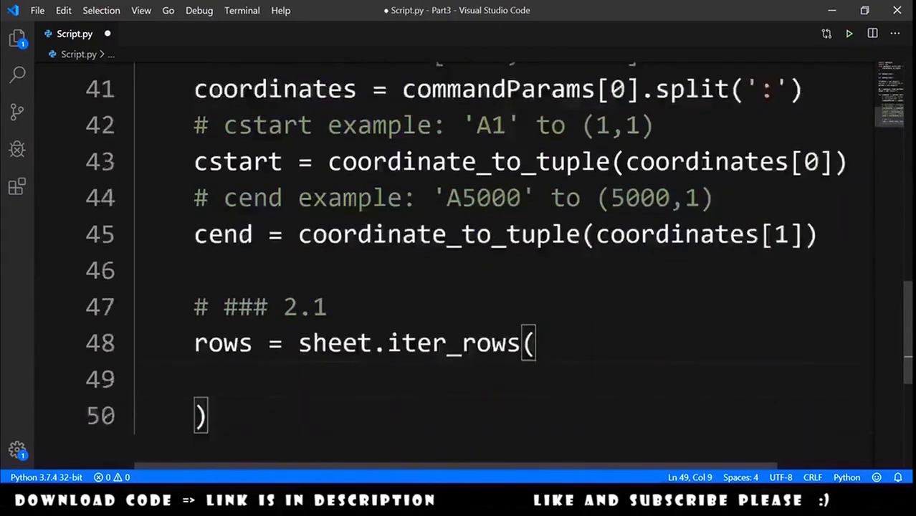
{"action": "type", "text": "min_row ="}
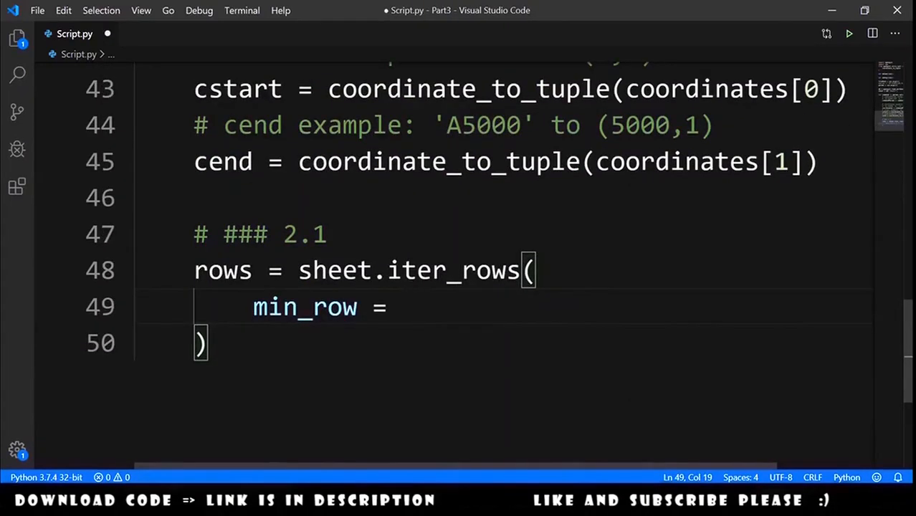
{"action": "type", "text": "cstart[0], # 1"}
{"action": "type", "text": "max_row ="}
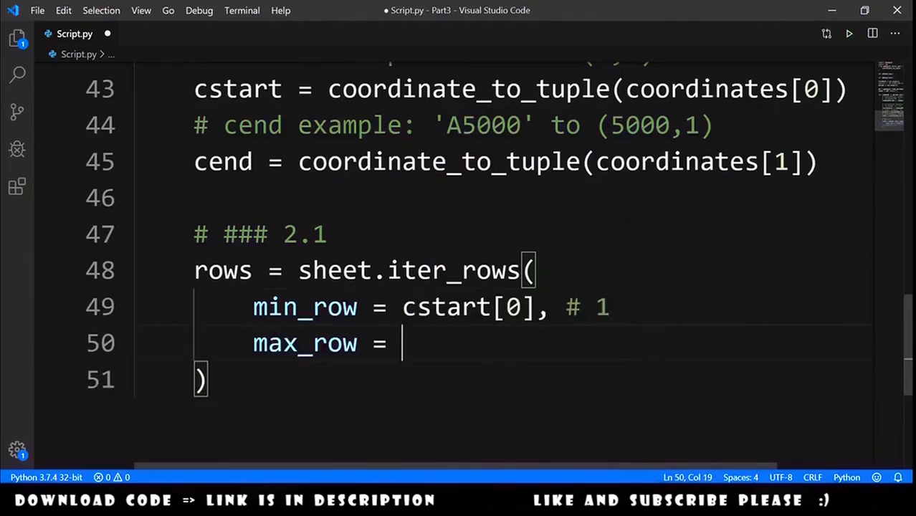
{"action": "type", "text": "cend[0], # 5000"}
{"action": "type", "text": "min_col ="}
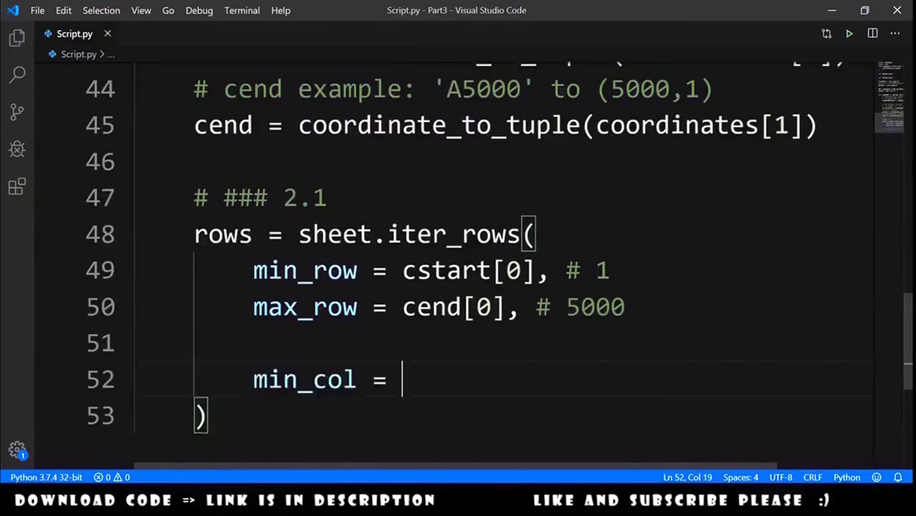
{"action": "type", "text": "cstart[1],"}
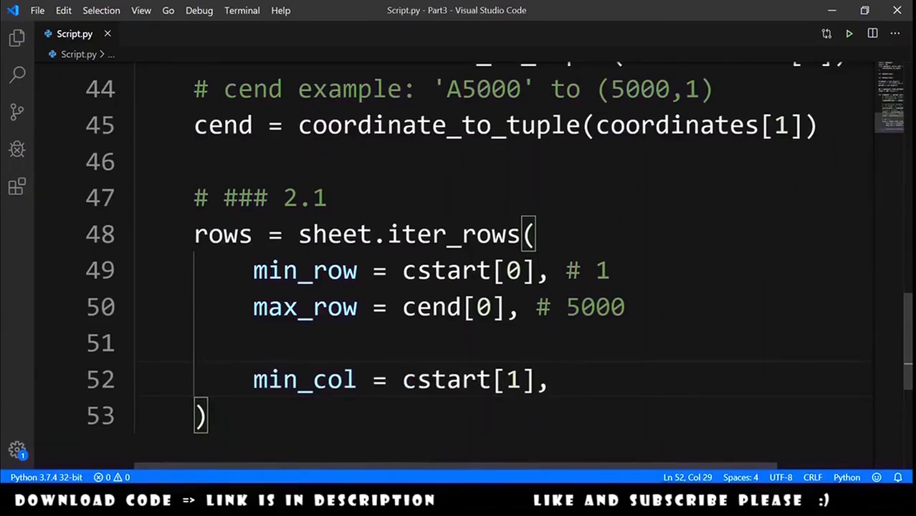
{"action": "type", "text": "# 1"}
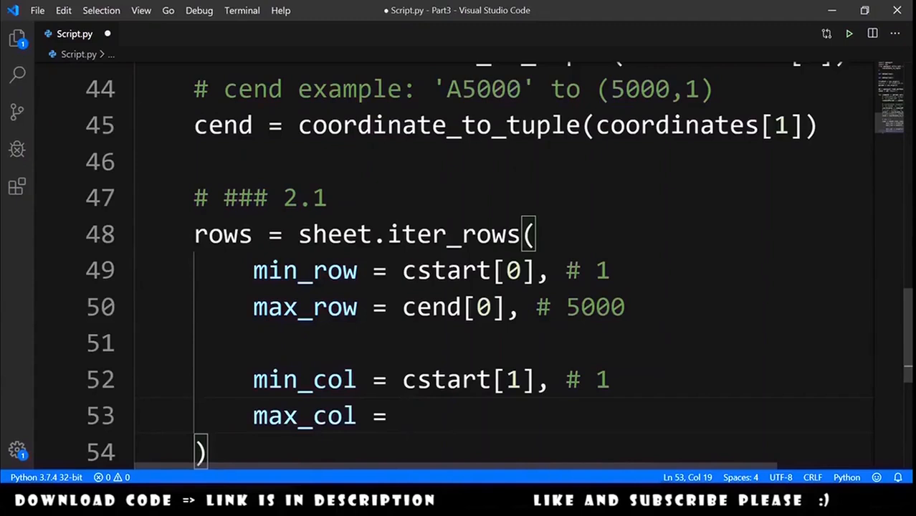
{"action": "type", "text": "cend[1] # 1"}
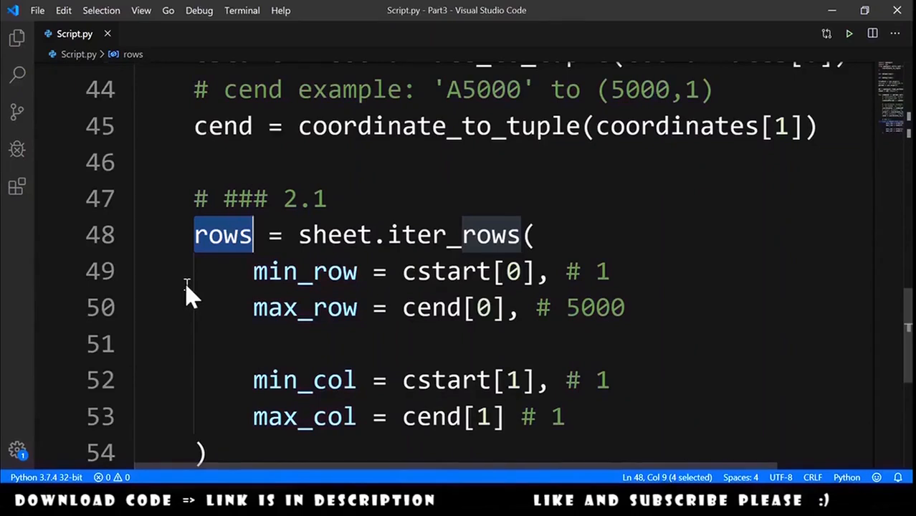
{"action": "mouse_move", "coordinate": [215, 272]}
{"action": "type", "text": "# ### 2.2"}
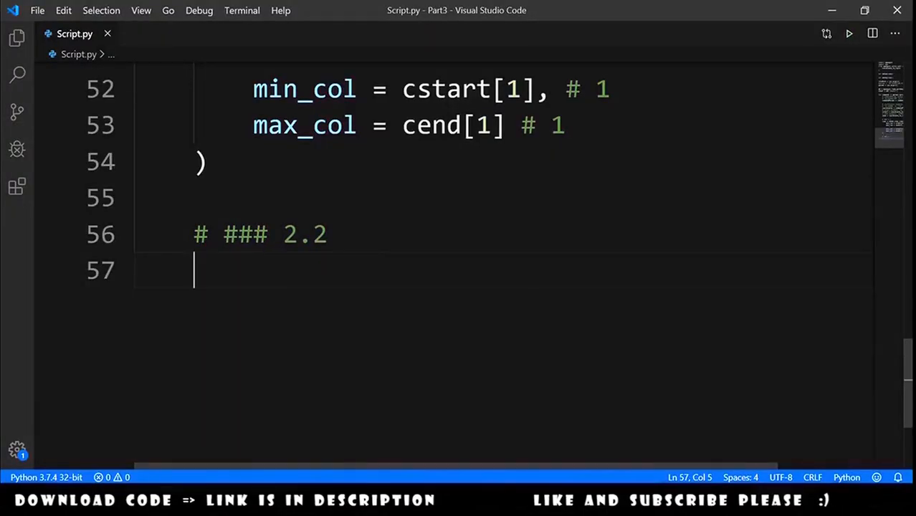
Step: Set commandAction = commandParams[1] and call doSum(rows) when it equals 'SUM'
{"action": "type", "text": "commandAction ="}
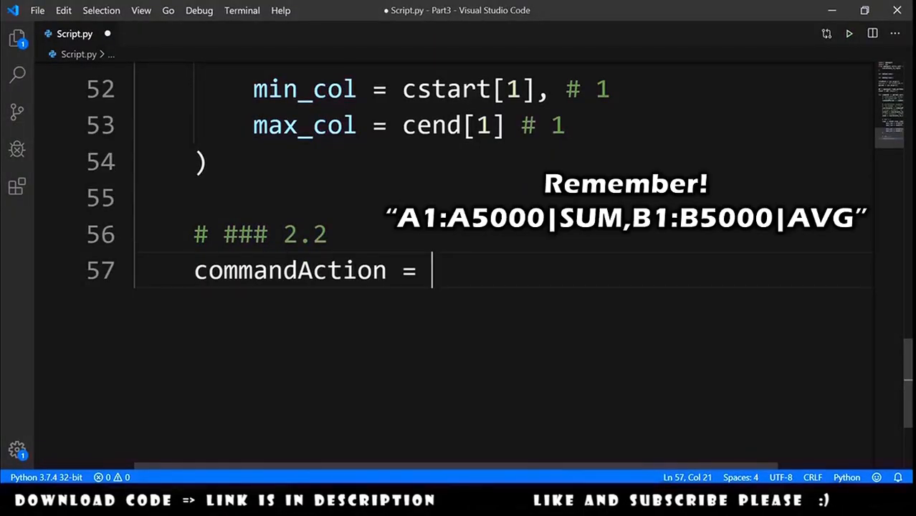
{"action": "type", "text": "commandParams[1]"}
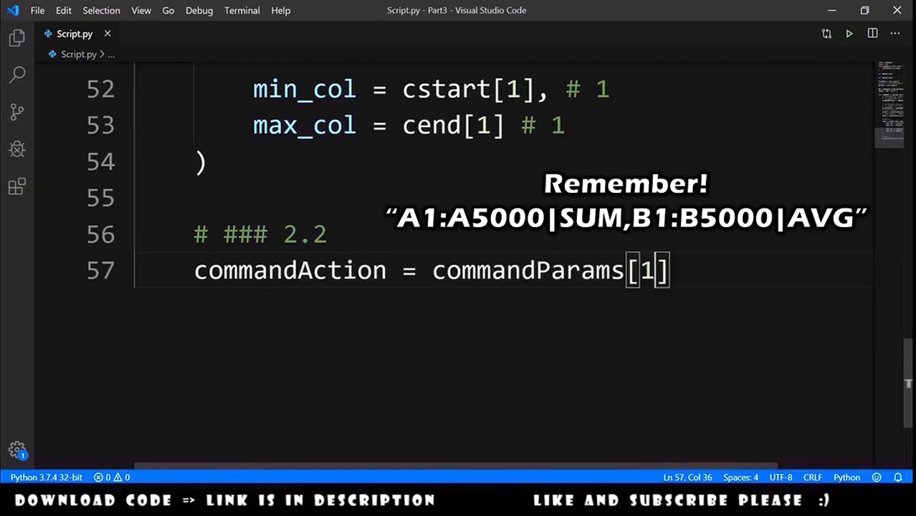
{"action": "type", "text": "if commandAction =="}
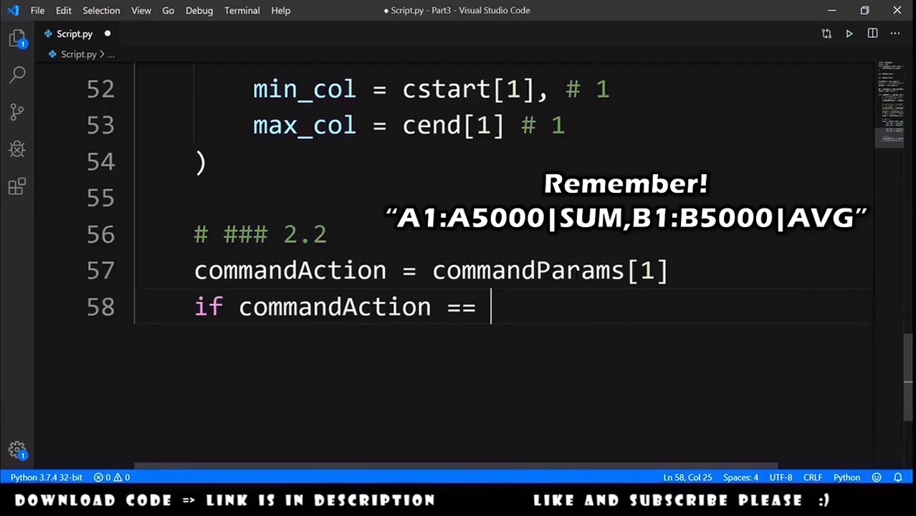
{"action": "type", "text": "'SUM':"}
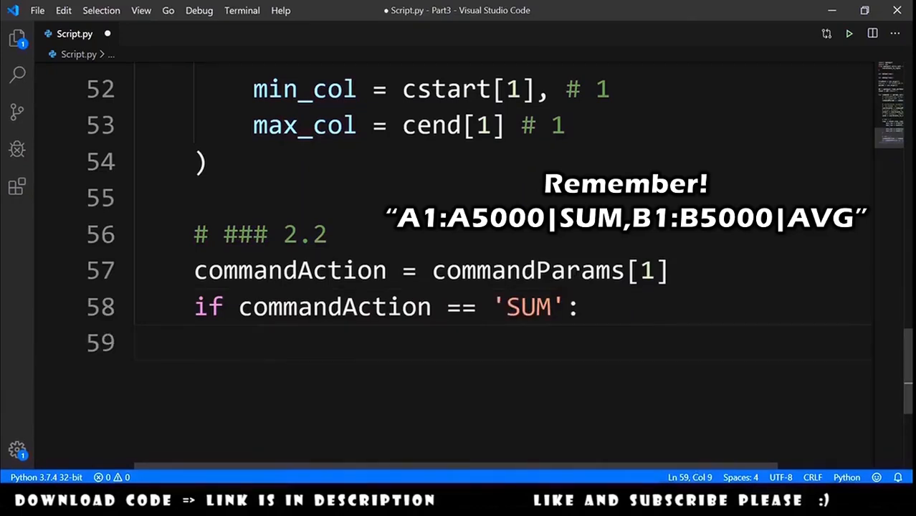
{"action": "type", "text": "doSum()"}
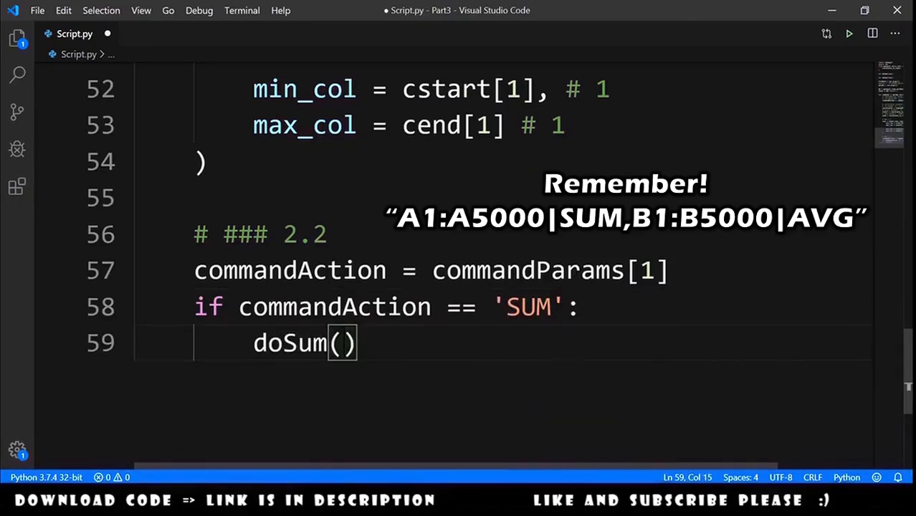
{"action": "type", "text": "rows"}
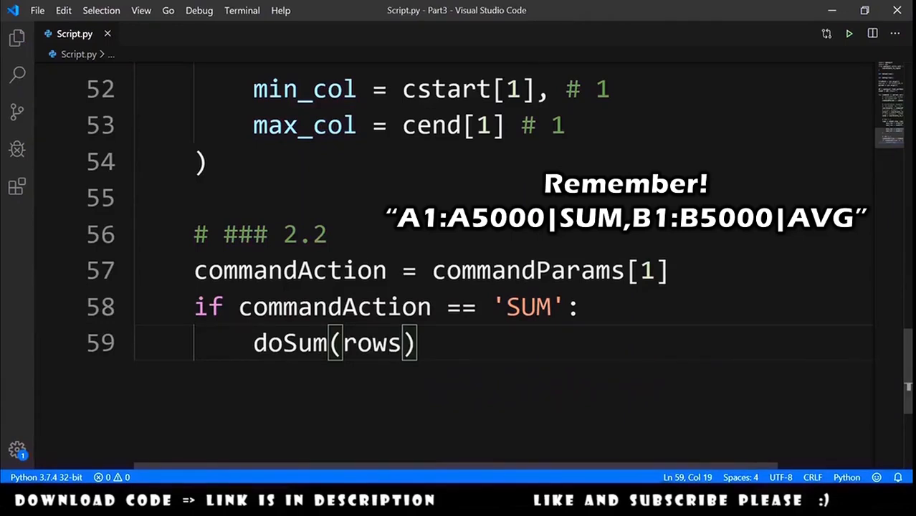
Step: Add an elif calling doAvg(rows) when commandAction equals 'AVG'
{"action": "type", "text": "elif"}
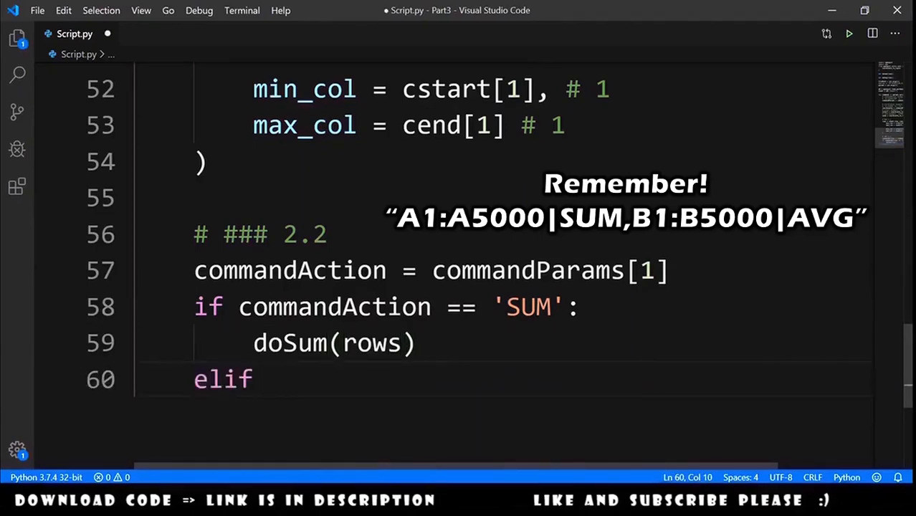
{"action": "type", "text": "commandAction =="}
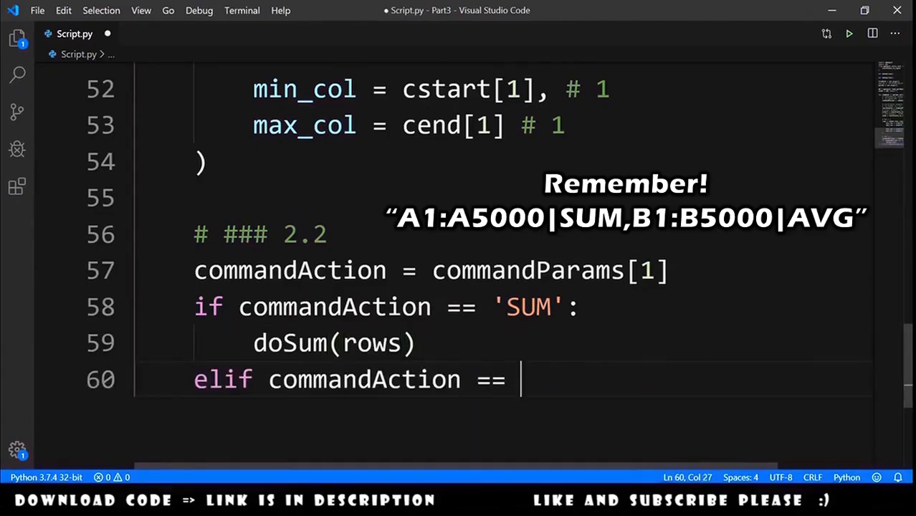
{"action": "type", "text": "'AVG':"}
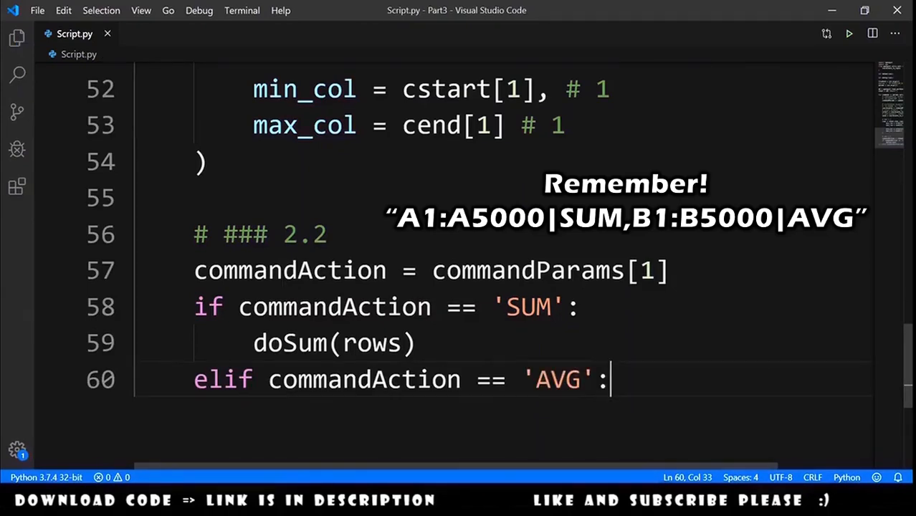
{"action": "type", "text": "doAvg()"}
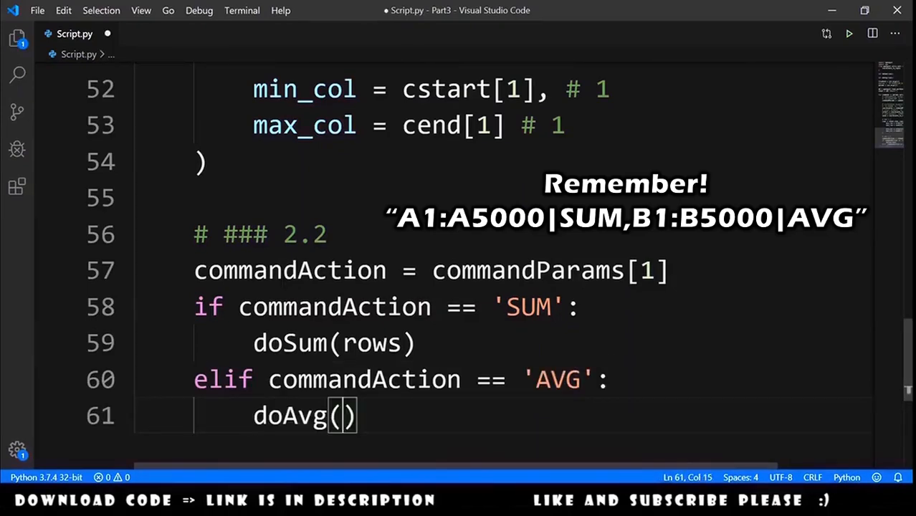
{"action": "type", "text": "rows"}
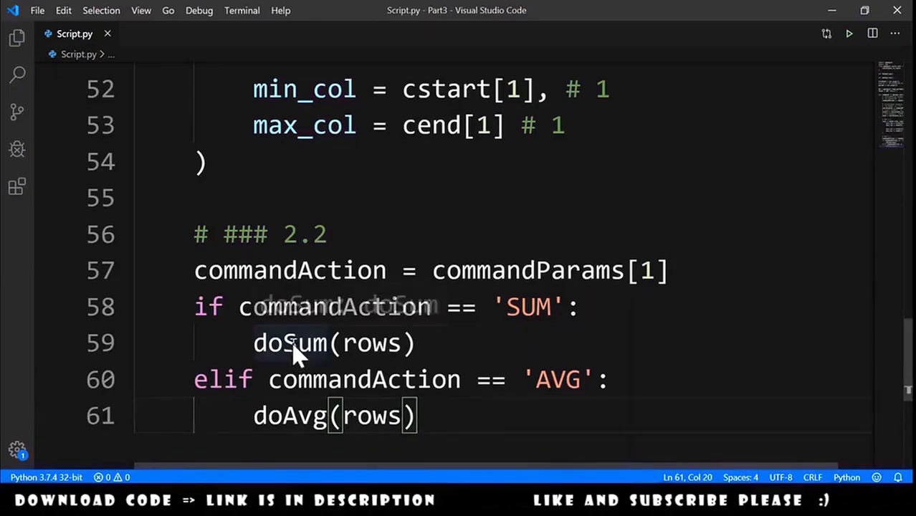
{"action": "double_click", "coordinate": [289, 416]}
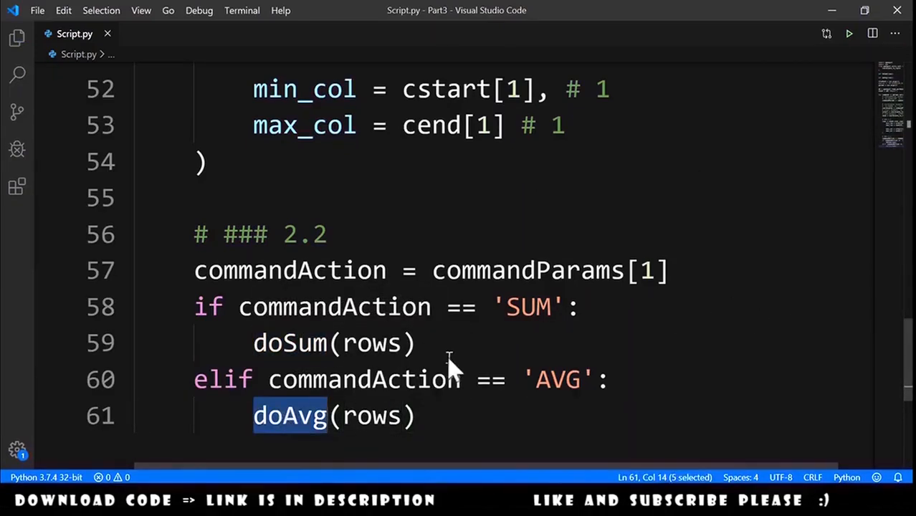
Step: Review doSum by highlighting the cell value added per row and the returned result
{"action": "scroll", "scroll_direction": "down", "scroll_amount": 3}
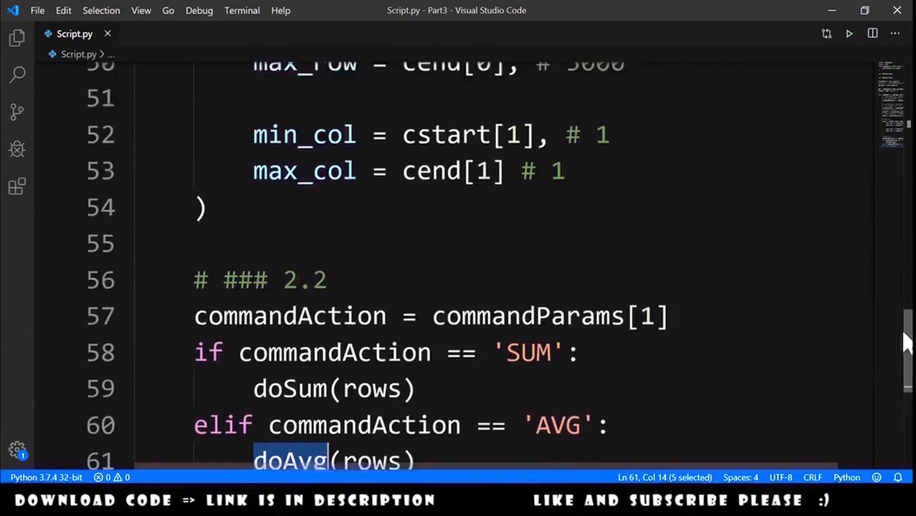
{"action": "scroll", "scroll_direction": "up", "scroll_amount": 3}
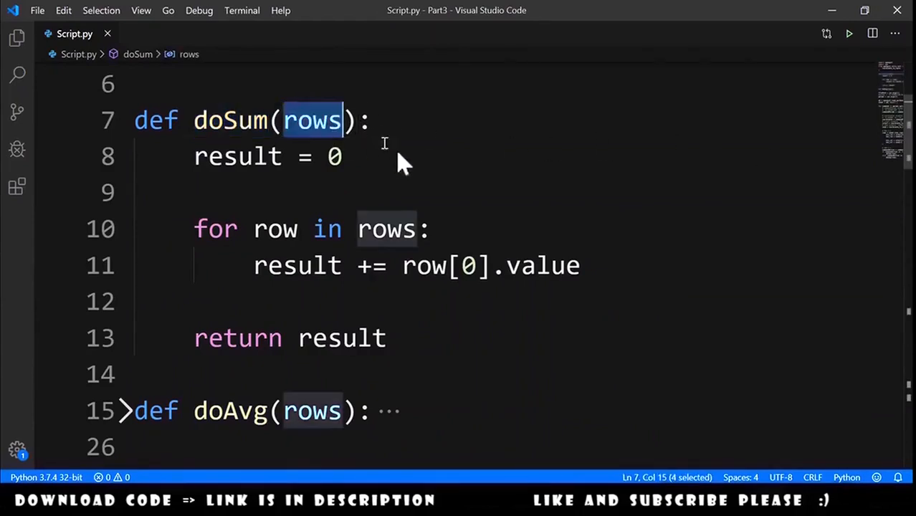
{"action": "double_click", "coordinate": [238, 156]}
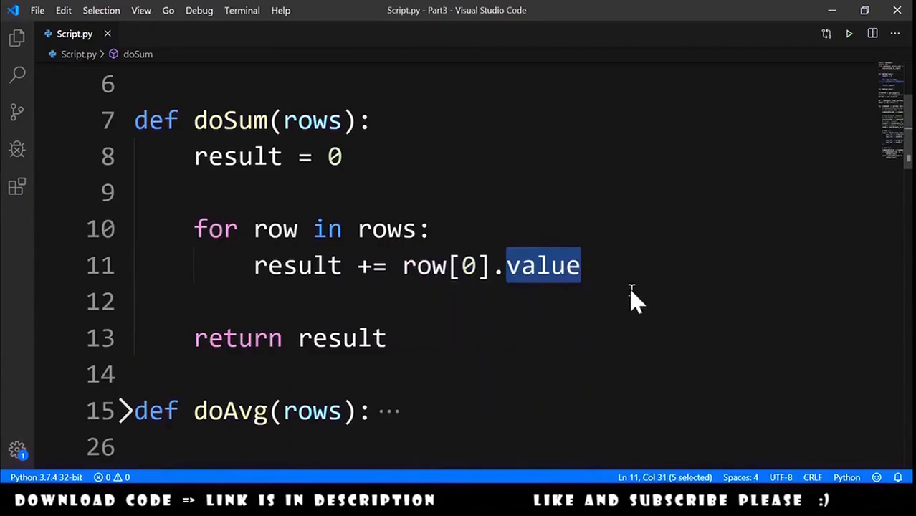
{"action": "mouse_move", "coordinate": [327, 272]}
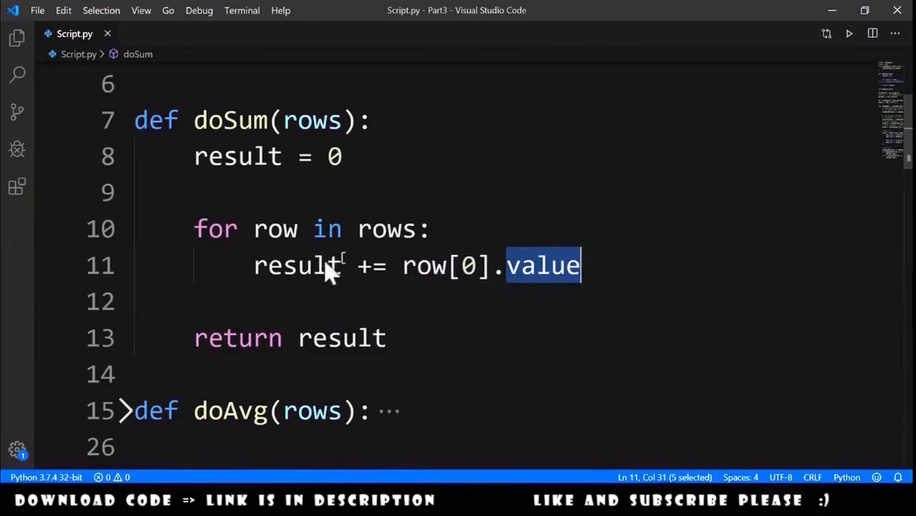
{"action": "double_click", "coordinate": [297, 265]}
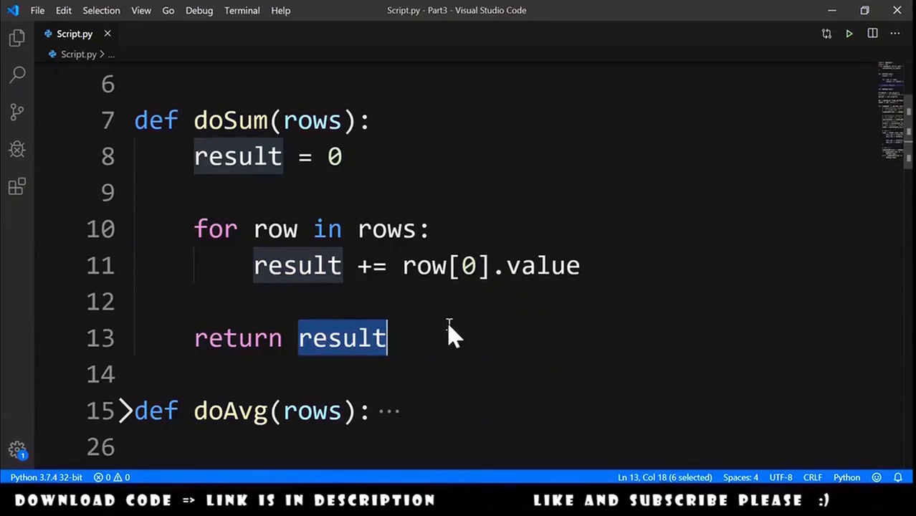
Step: Fold doSum, unfold doAvg, and highlight count, its per-row increment, and the division
{"action": "left_click", "coordinate": [126, 120]}
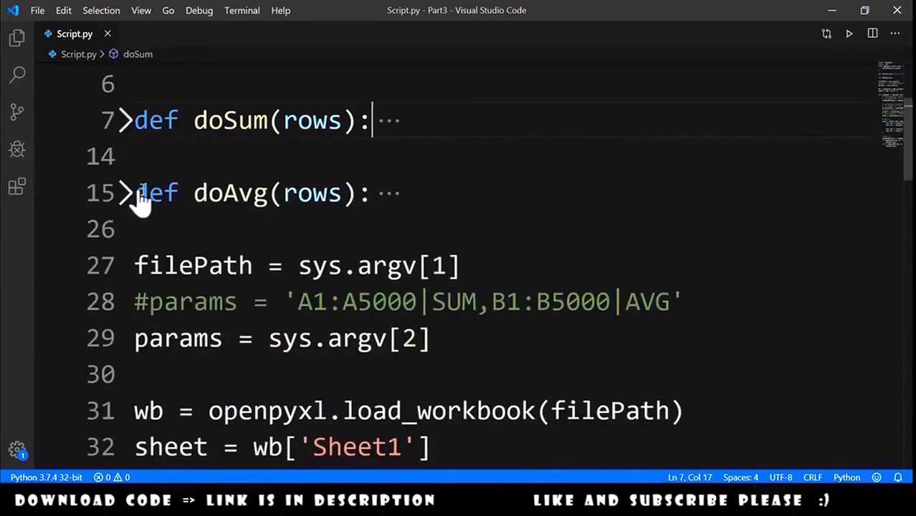
{"action": "left_click", "coordinate": [123, 193]}
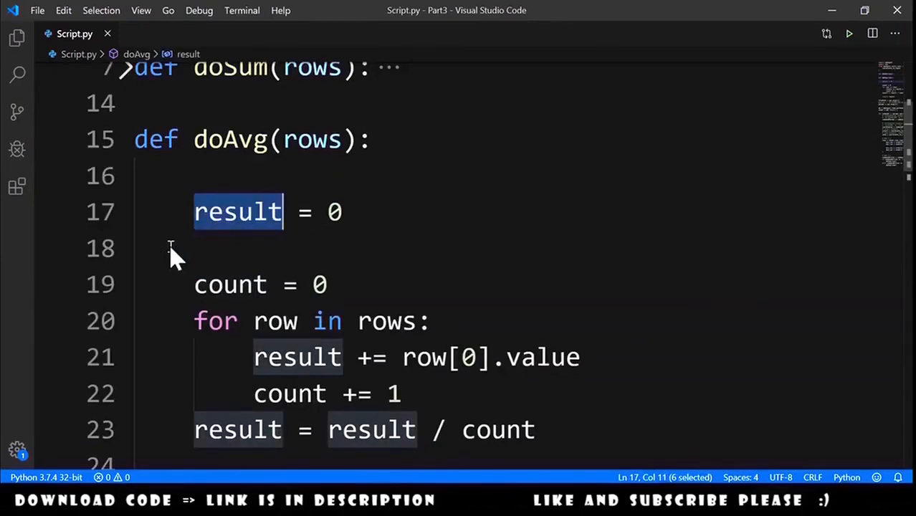
{"action": "scroll", "scroll_direction": "down", "scroll_amount": 3}
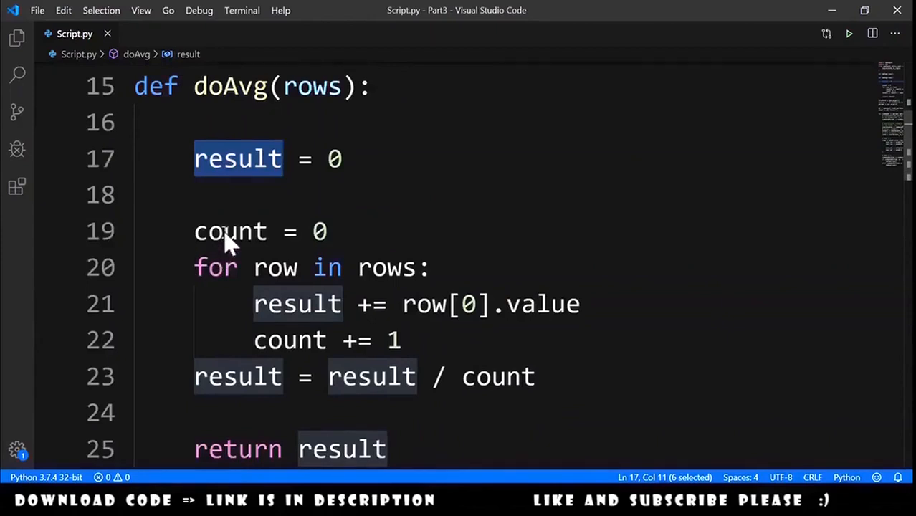
{"action": "double_click", "coordinate": [230, 230]}
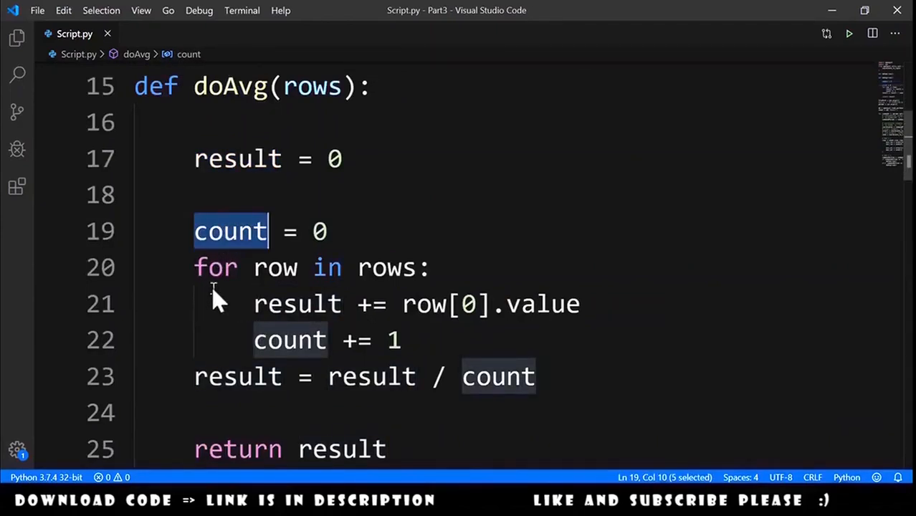
{"action": "double_click", "coordinate": [290, 339]}
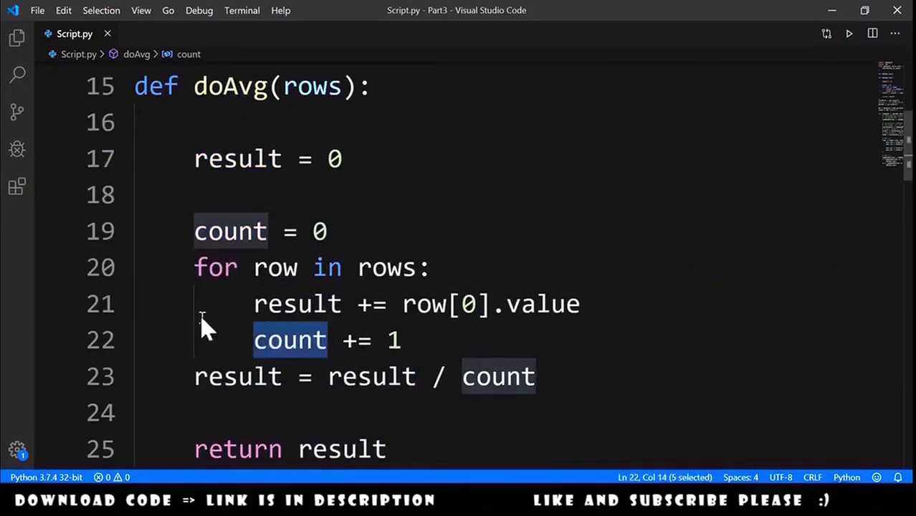
{"action": "double_click", "coordinate": [370, 376]}
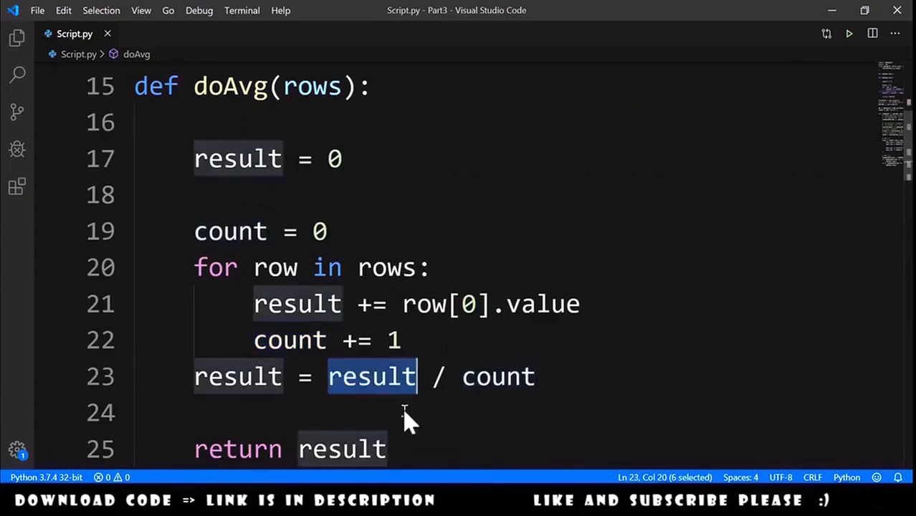
{"action": "double_click", "coordinate": [498, 377]}
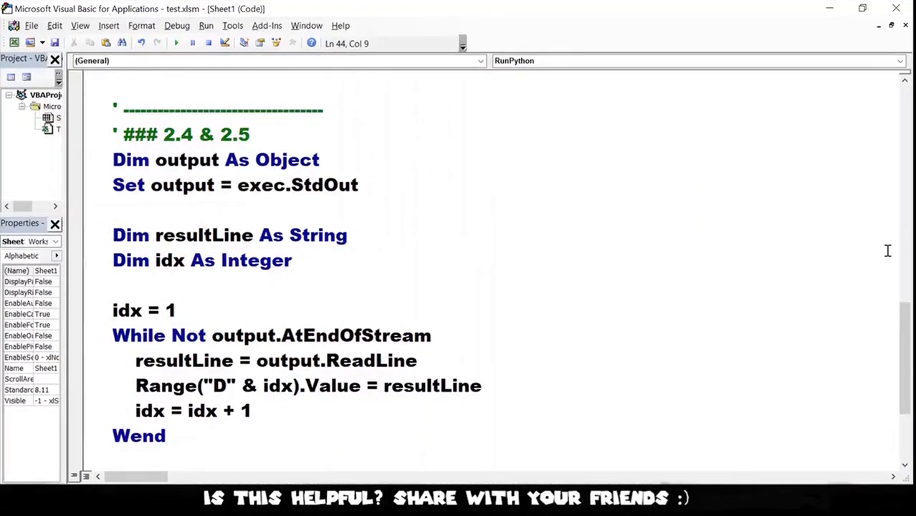
Step: Highlight the StdOut reading and end-of-output loop, then run the RunPython macro
{"action": "double_click", "coordinate": [324, 185]}
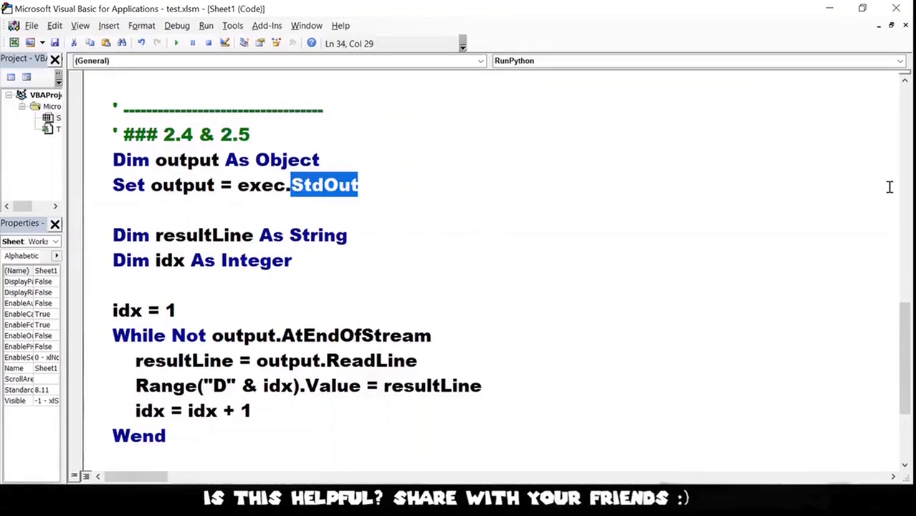
{"action": "double_click", "coordinate": [356, 335]}
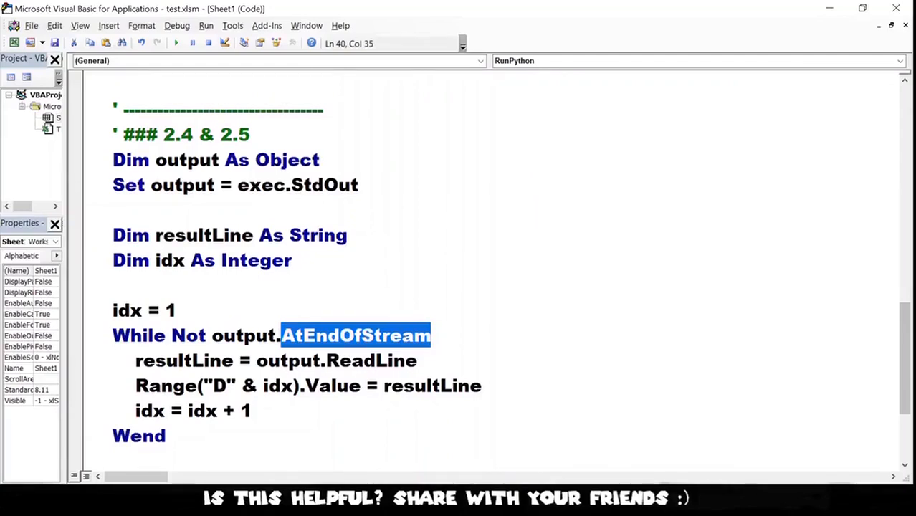
{"action": "double_click", "coordinate": [371, 361]}
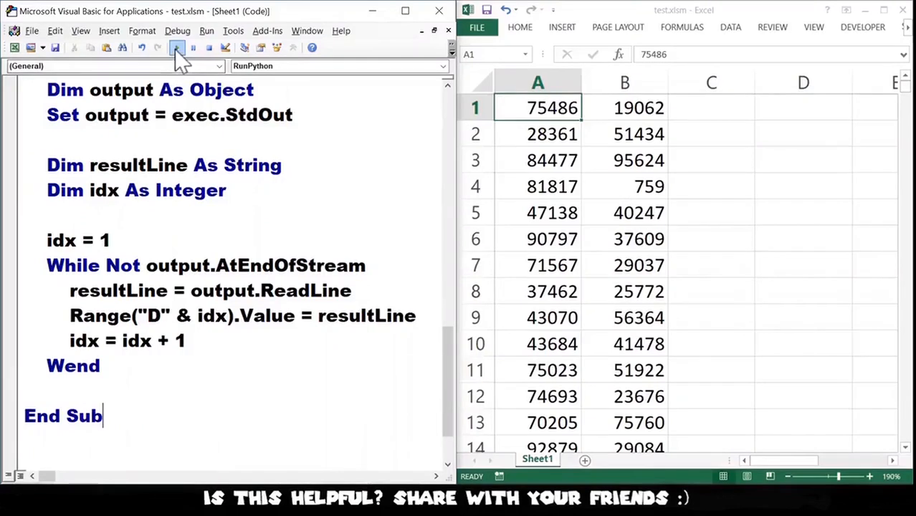
{"action": "left_click", "coordinate": [193, 47]}
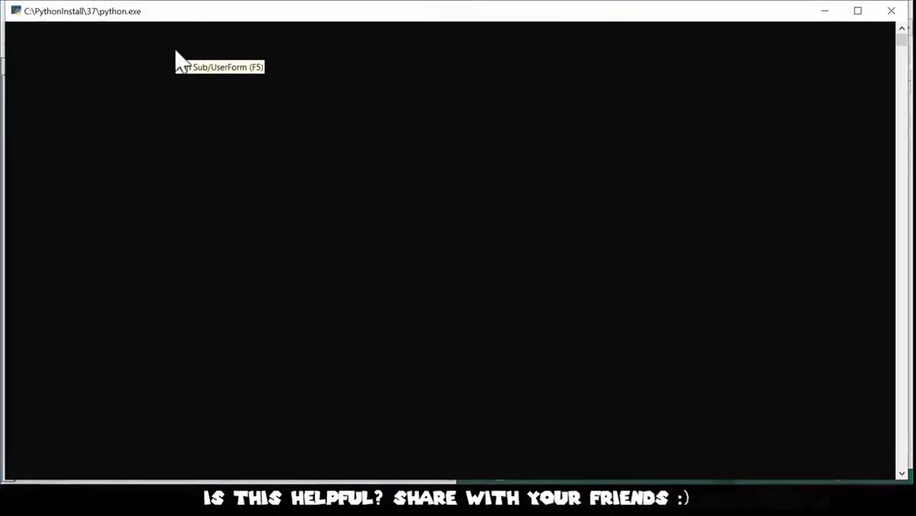